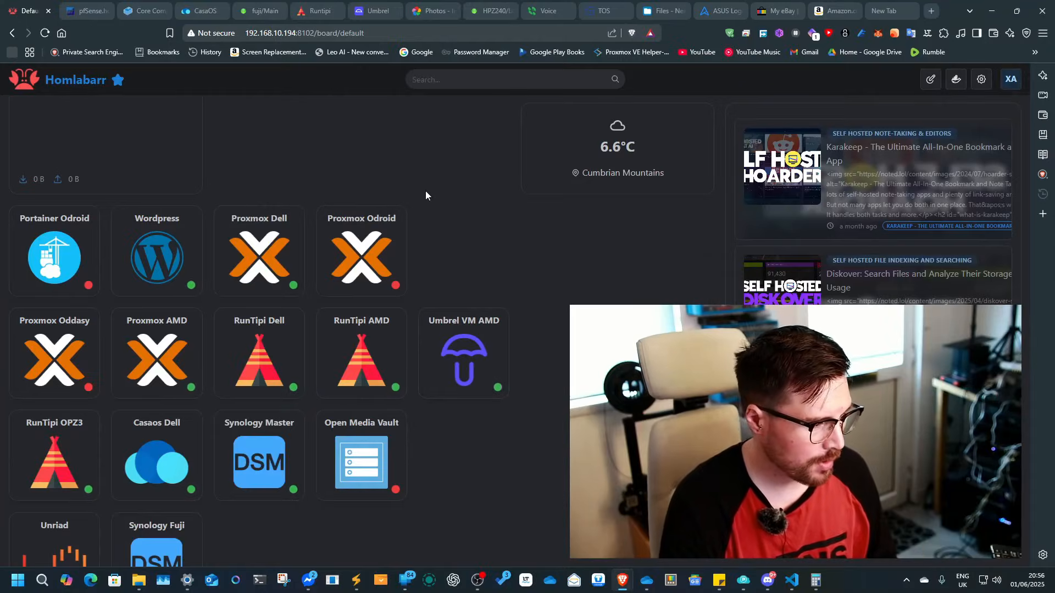
Log in to the Proxmox AMD server's web interface as root with its password.
scroll("down", 3)
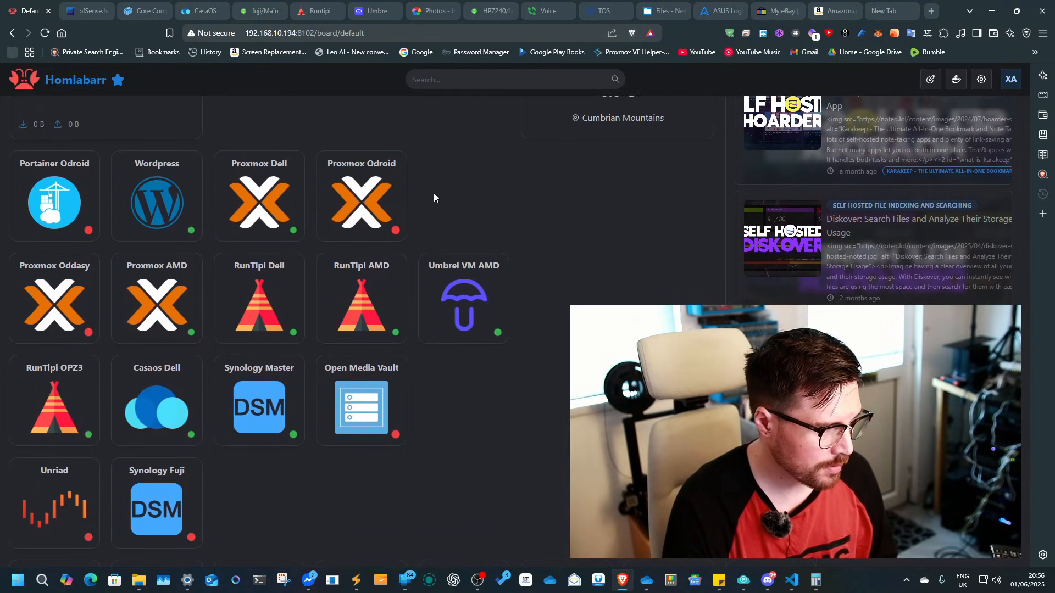
mouse_move(173, 281)
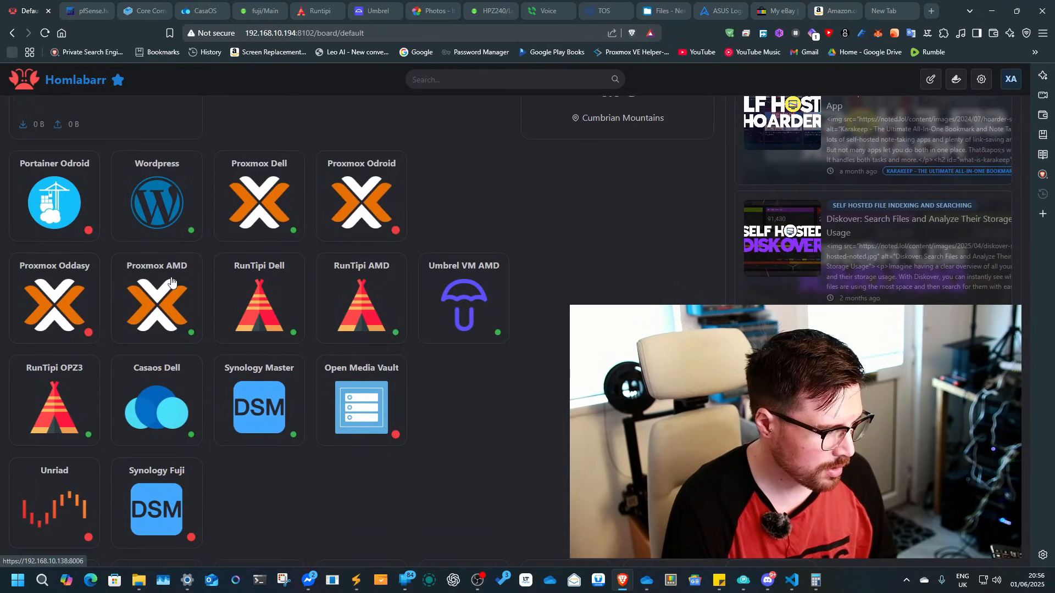
left_click(156, 306)
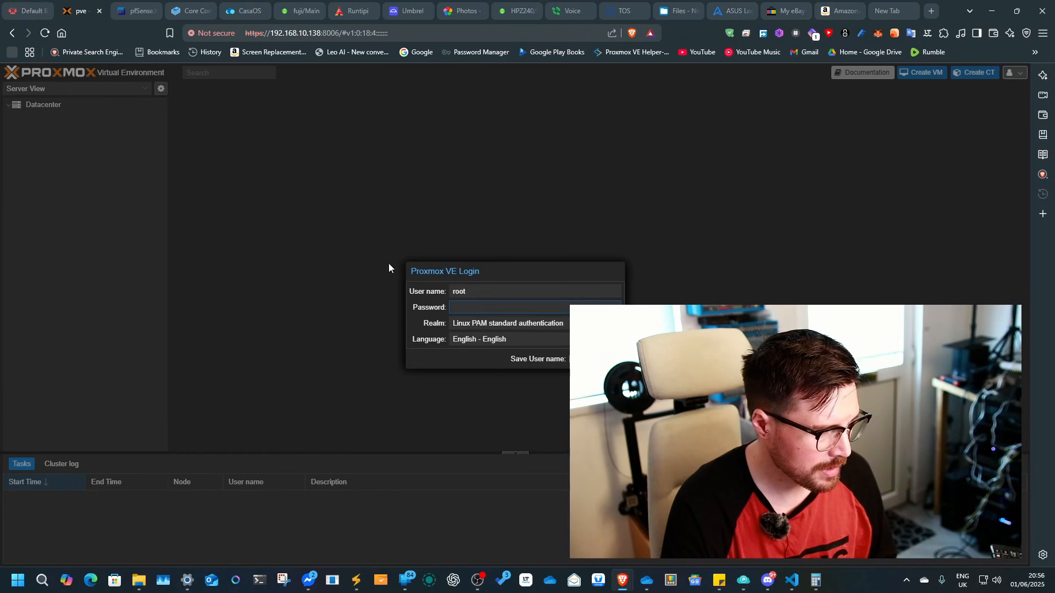
type("password")
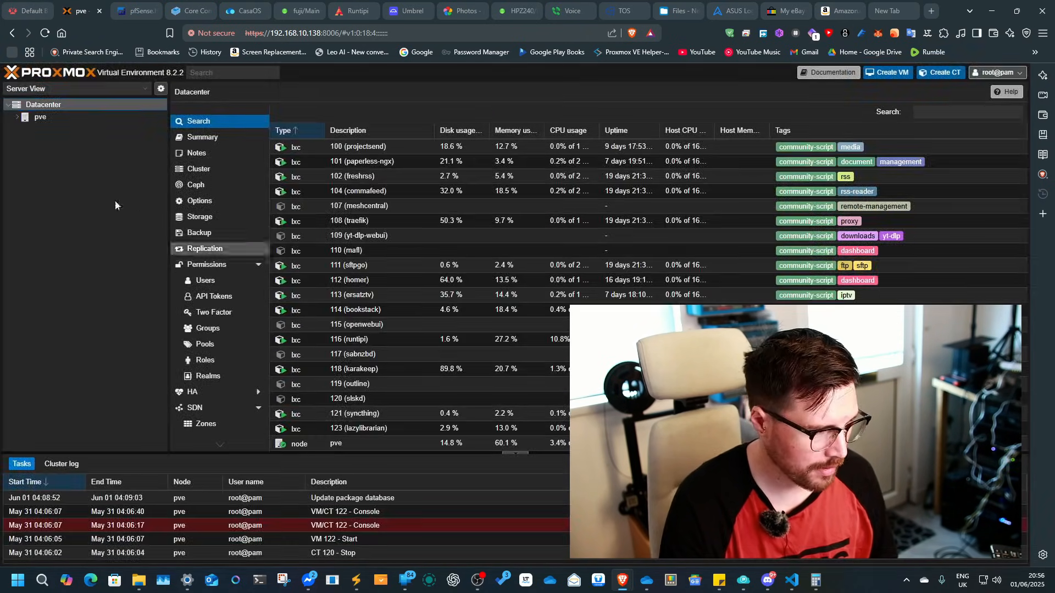
Expand node pve, view its Summary, then select the HPZ240 storage in the tree.
left_click(14, 117)
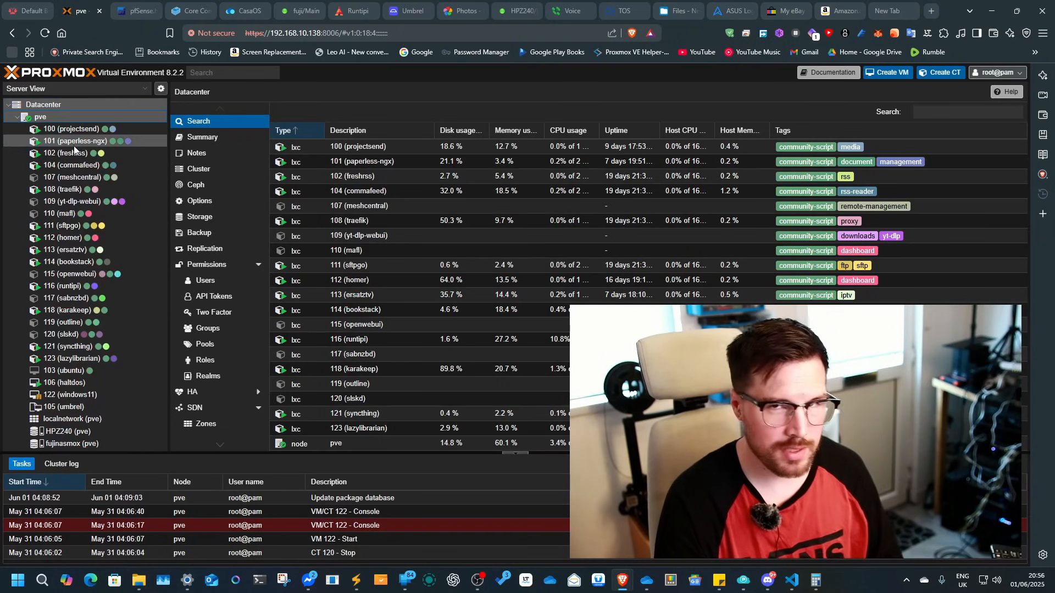
left_click(73, 395)
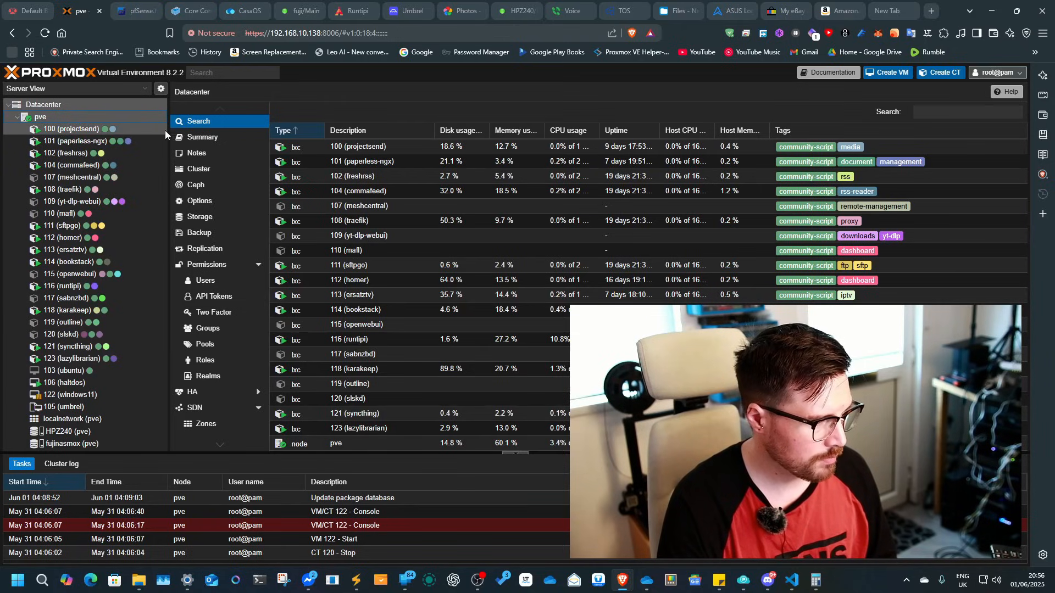
left_click(40, 116)
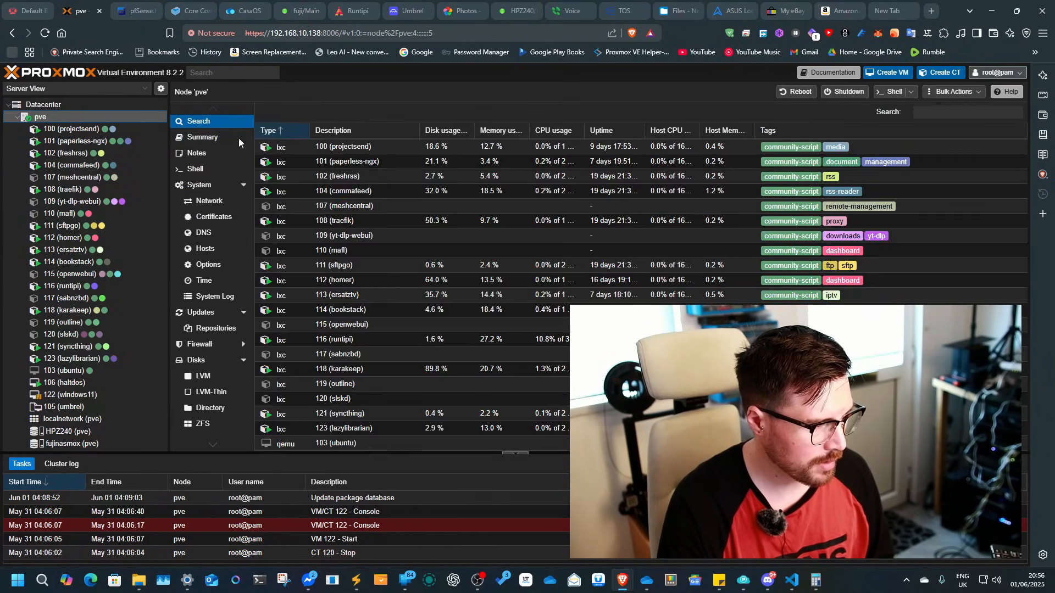
left_click(202, 137)
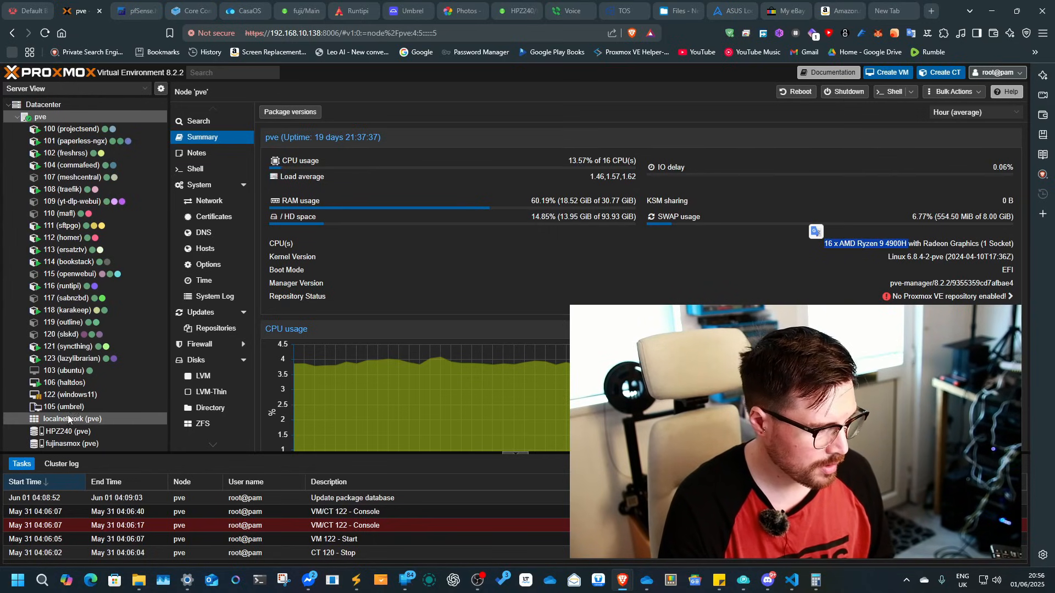
left_click(69, 395)
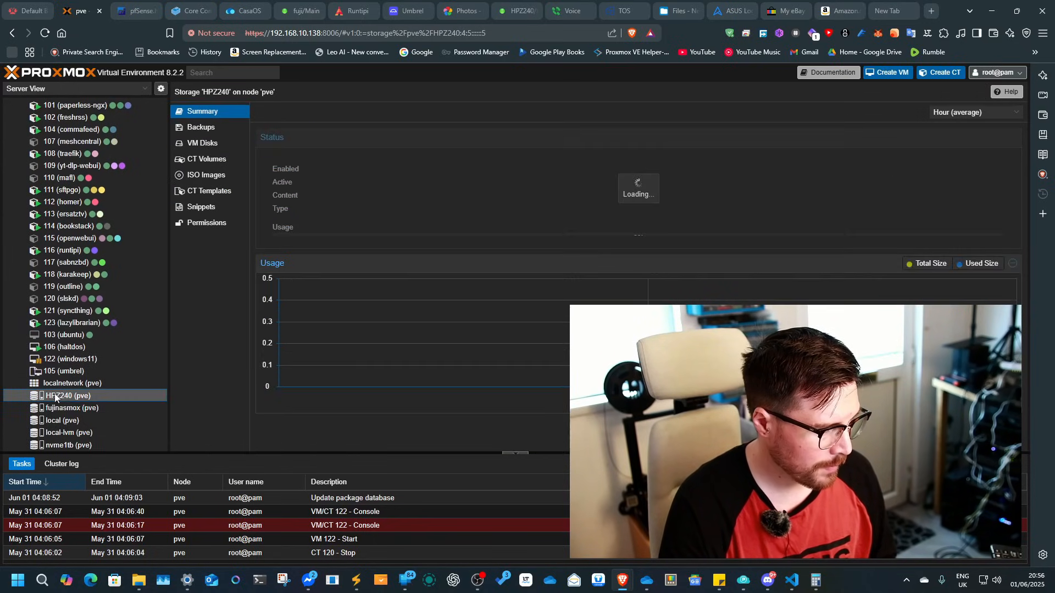
Restore the 2025-05-22 dsm backup from HPZ240 onto nvme1tb storage as VM 124.
left_click(200, 127)
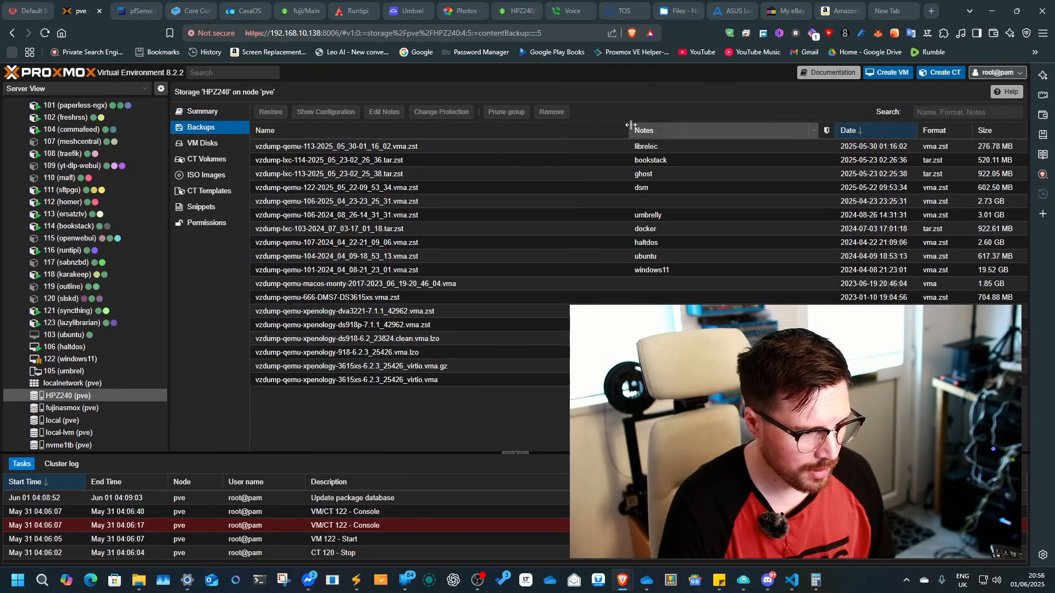
left_click(336, 188)
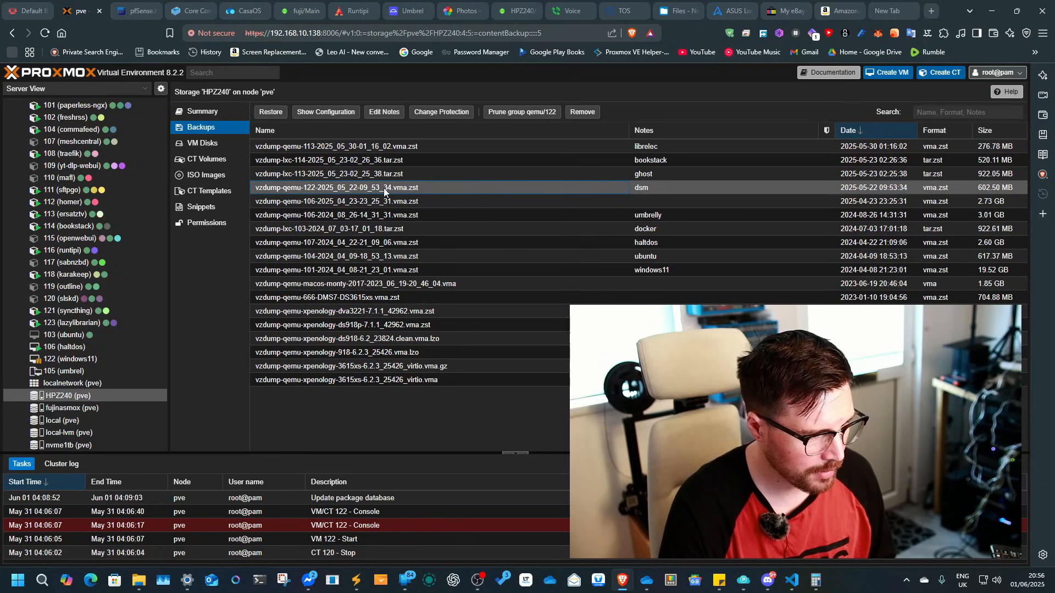
mouse_move(640, 193)
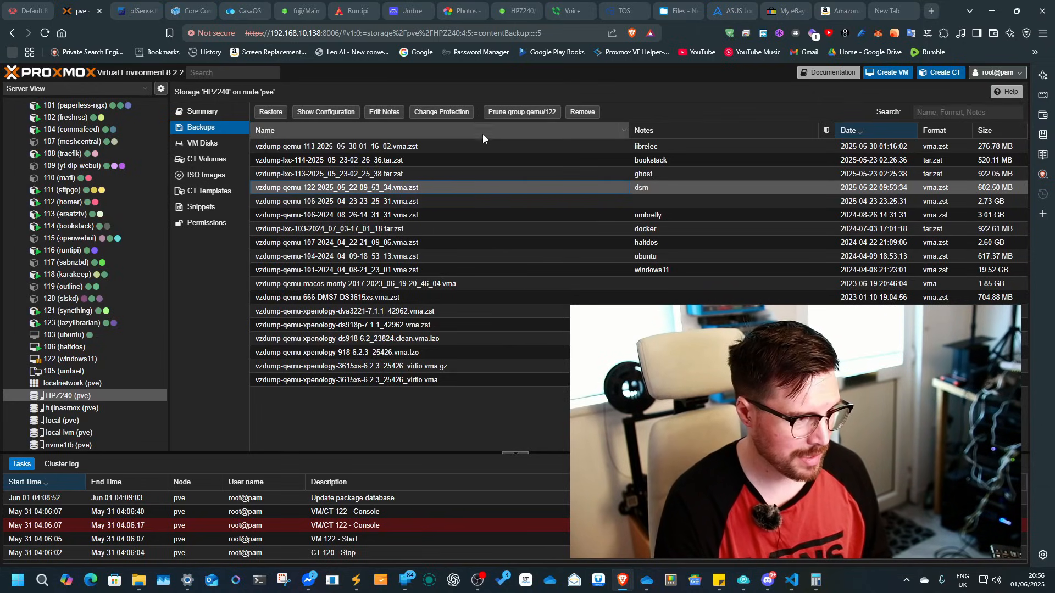
left_click(270, 112)
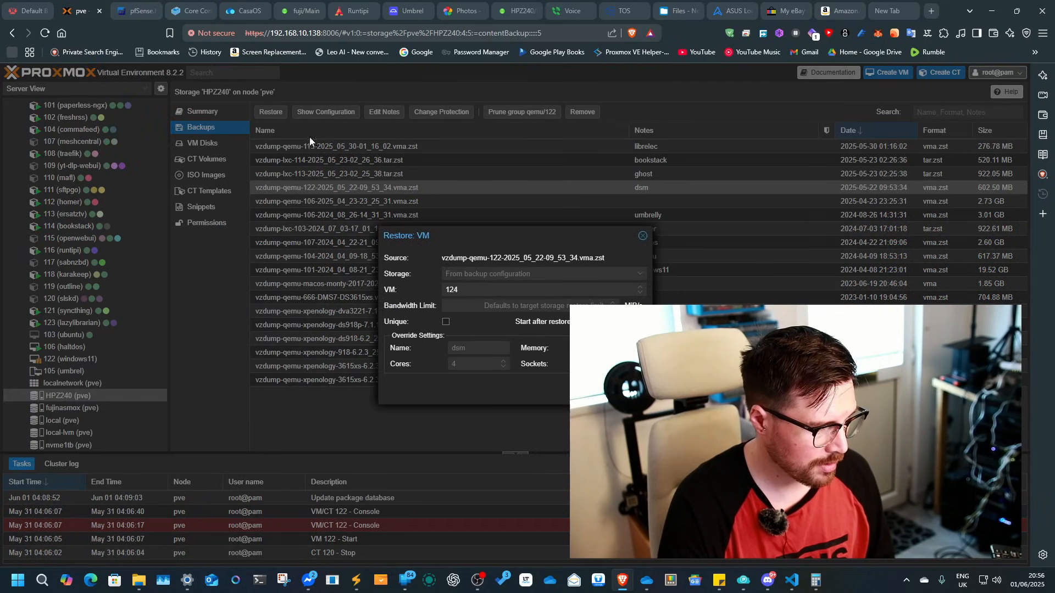
left_click(543, 274)
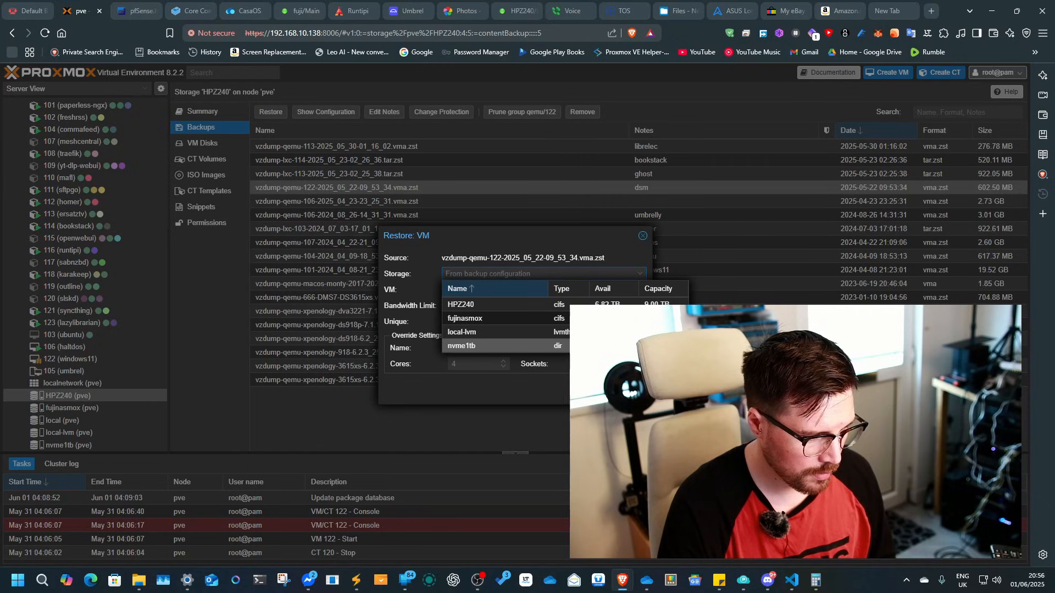
left_click(462, 345)
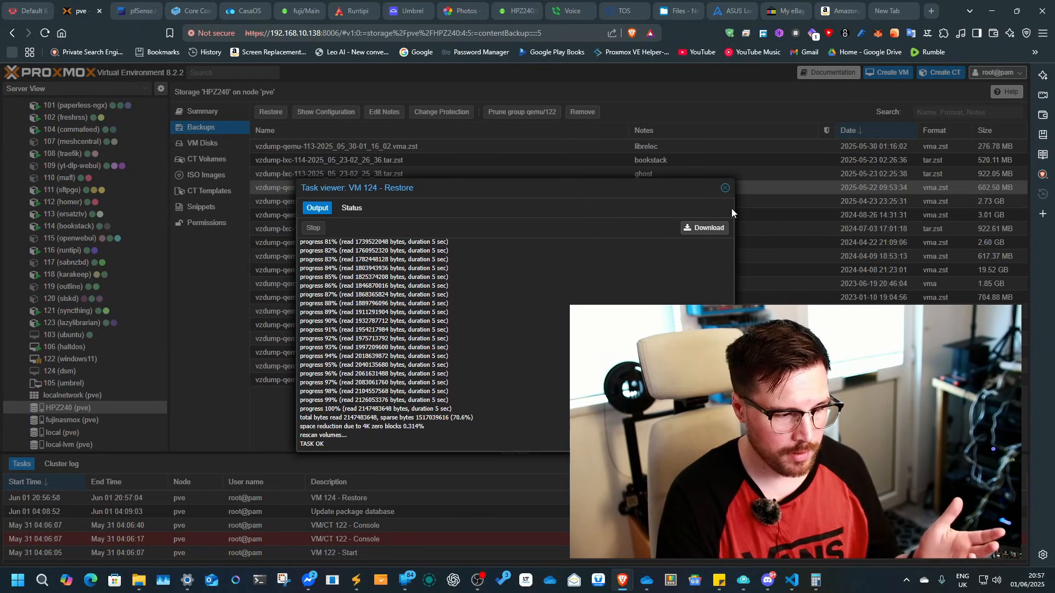
mouse_move(724, 188)
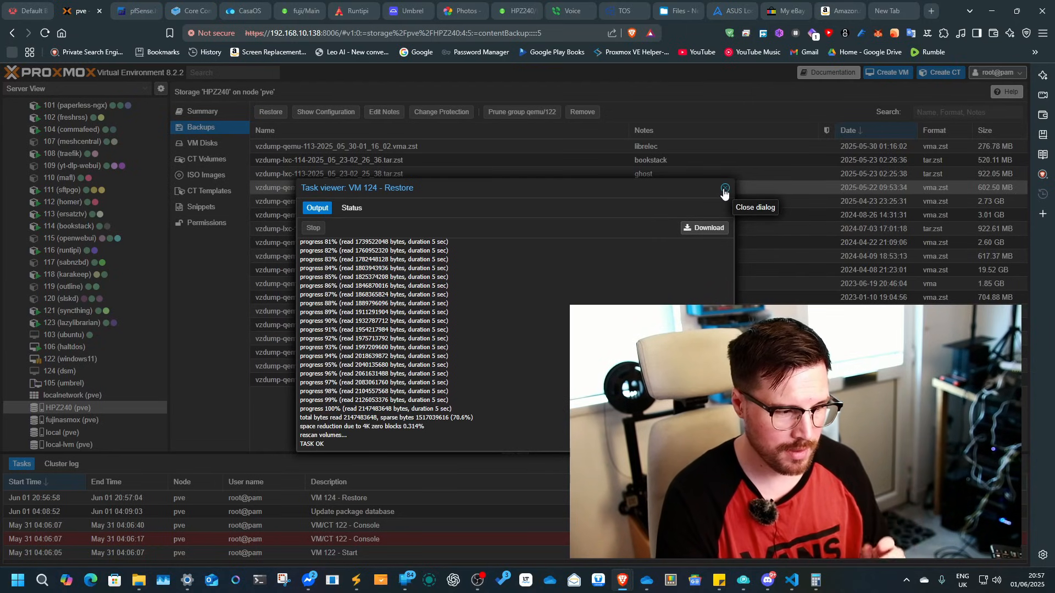
Close the restore task log and open the restored VM 124 (dsm) to see its hardware.
left_click(724, 188)
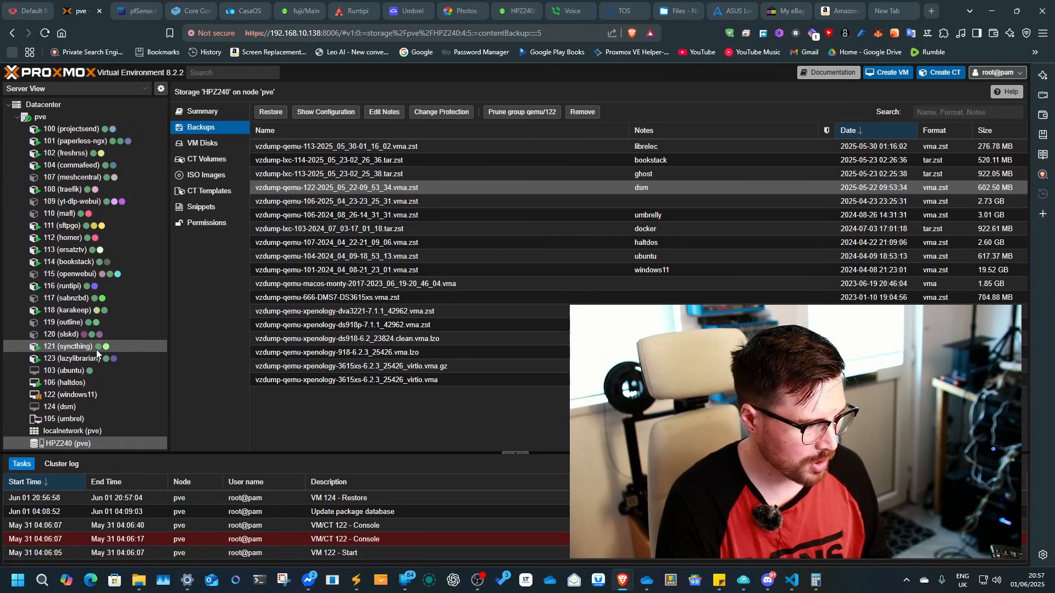
scroll("down", 3)
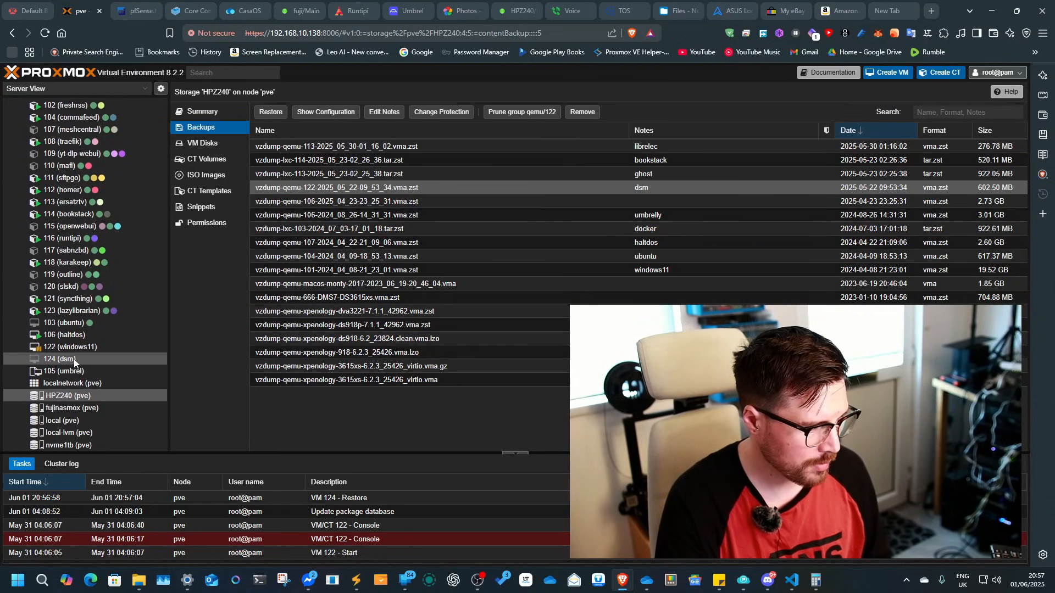
left_click(60, 358)
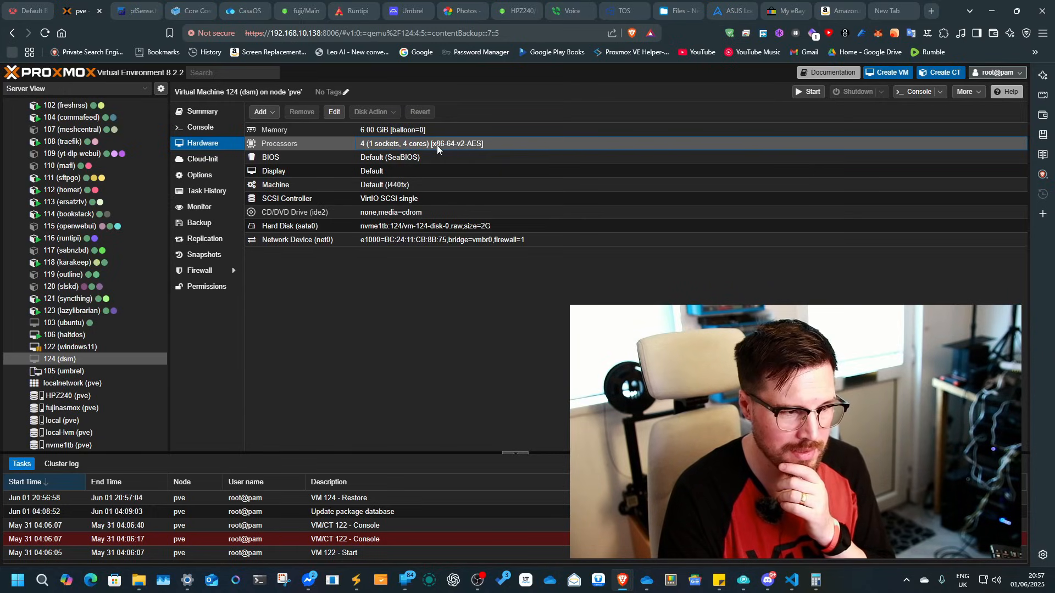
mouse_move(469, 152)
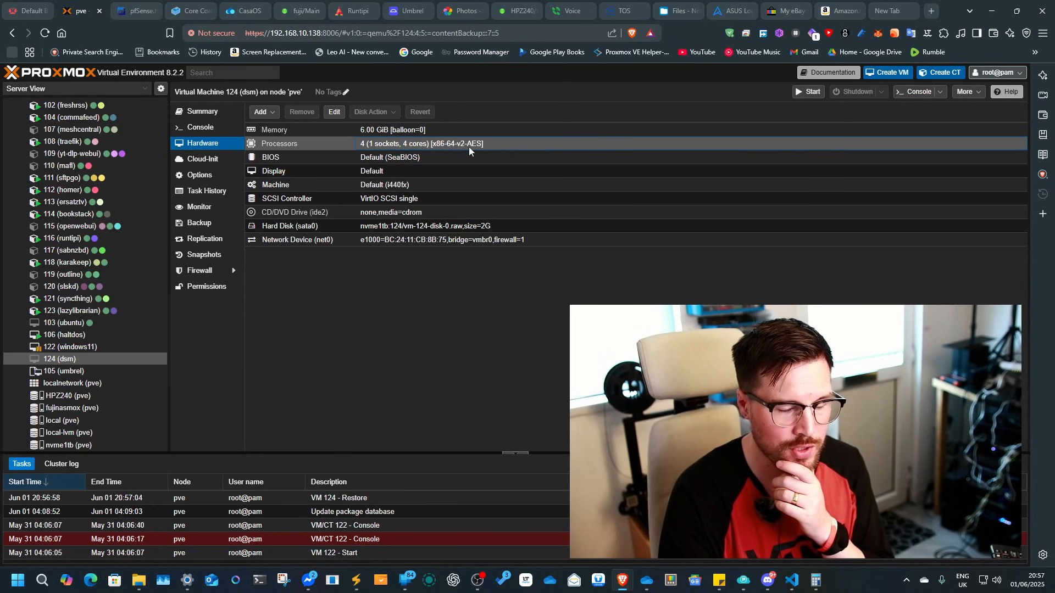
mouse_move(479, 149)
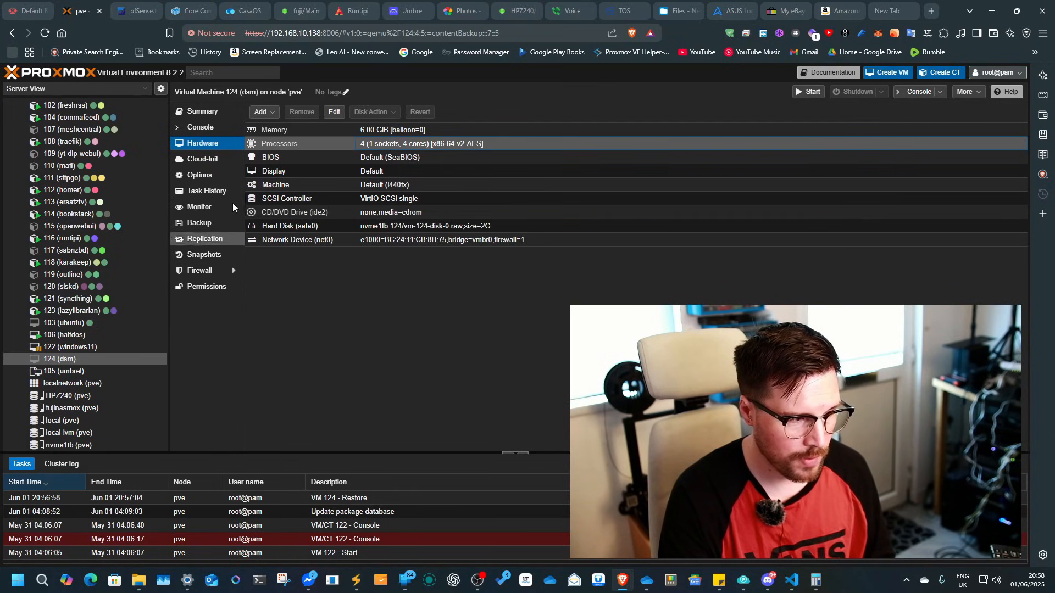
Add a 100 GiB raw hard disk on nvme1tb attached to the SCSI bus (scsi0).
left_click(261, 112)
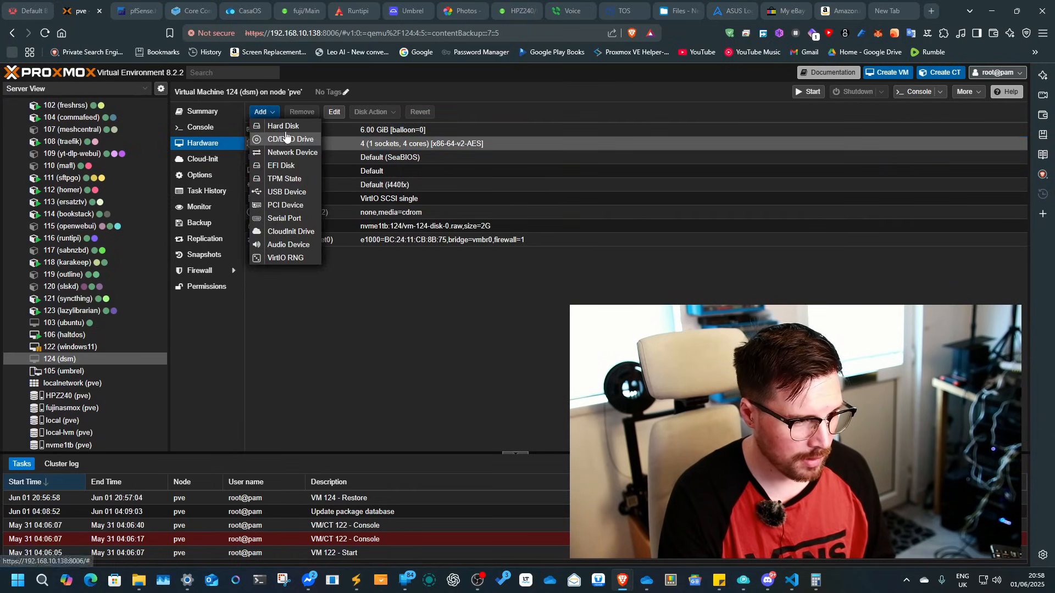
left_click(283, 126)
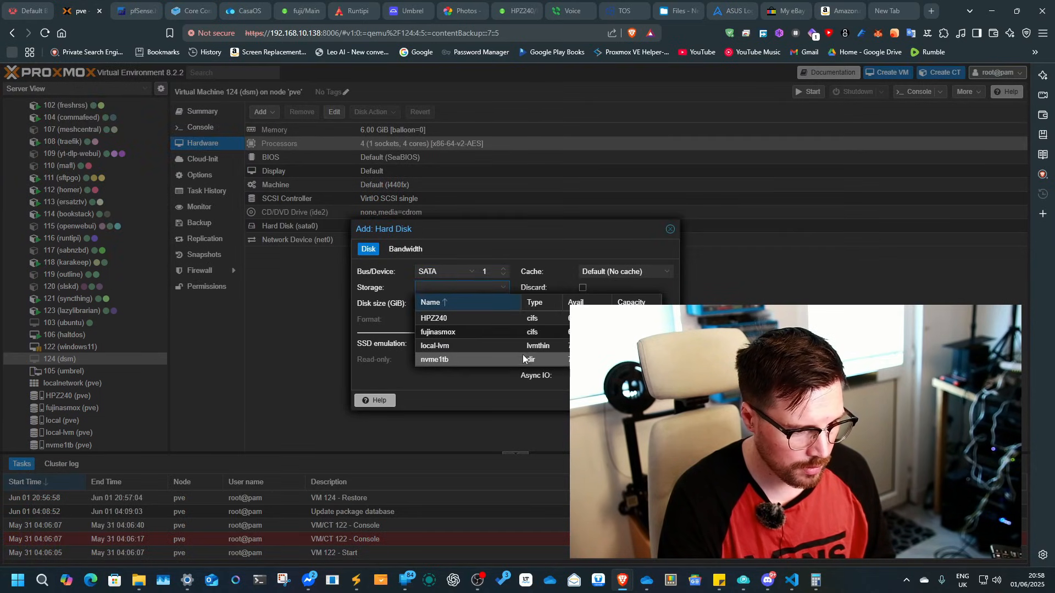
left_click(435, 359)
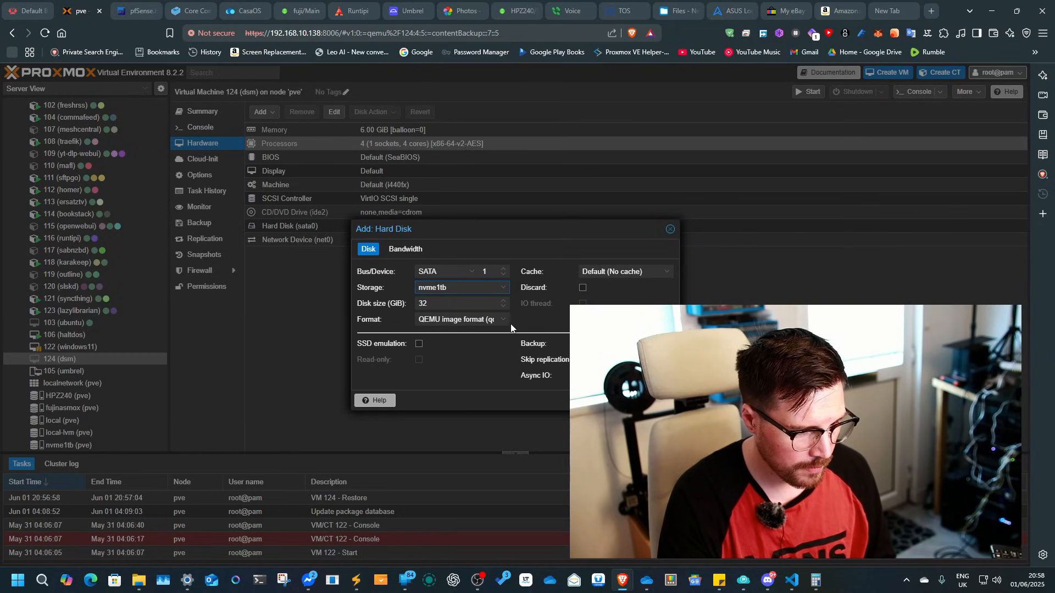
left_click(501, 318)
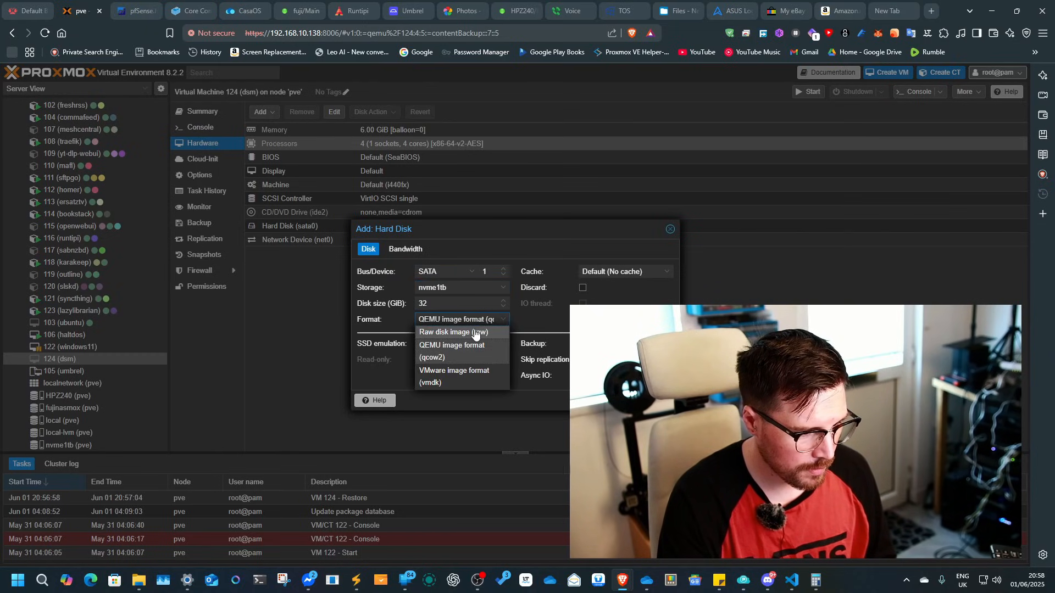
left_click(452, 331)
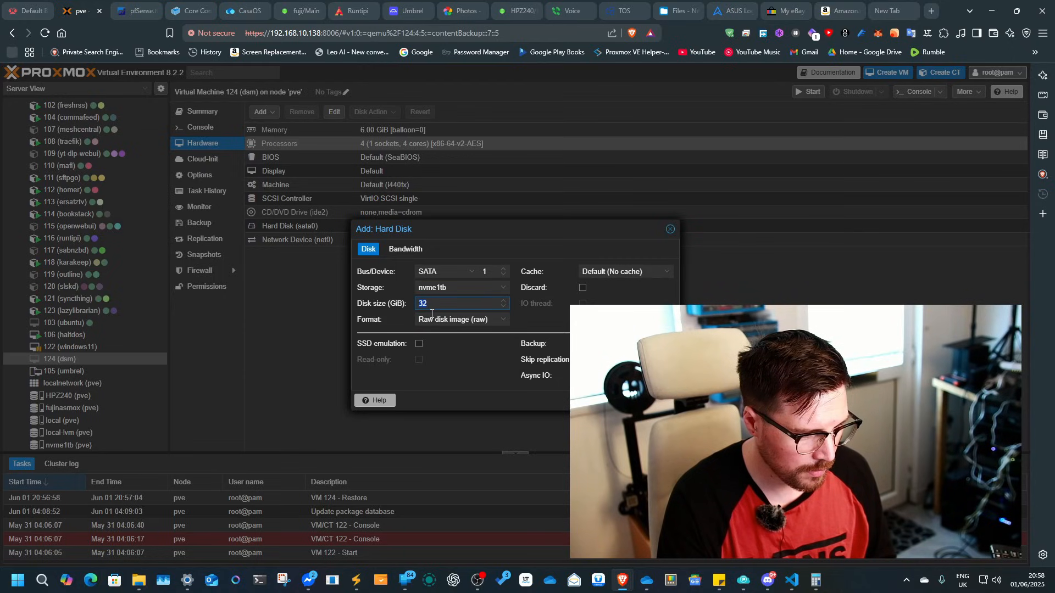
mouse_move(434, 315)
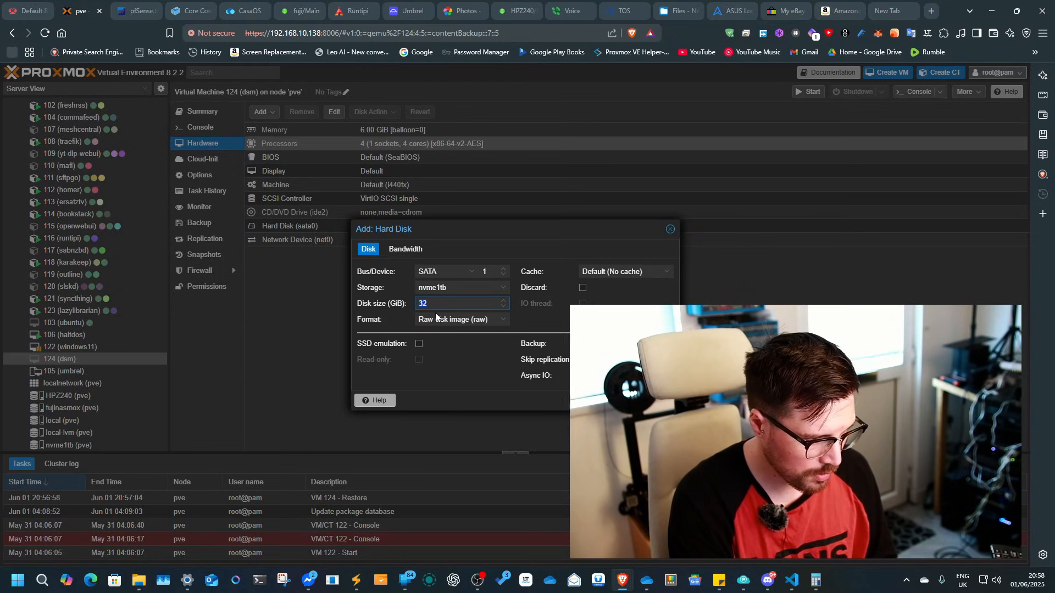
left_click(462, 271)
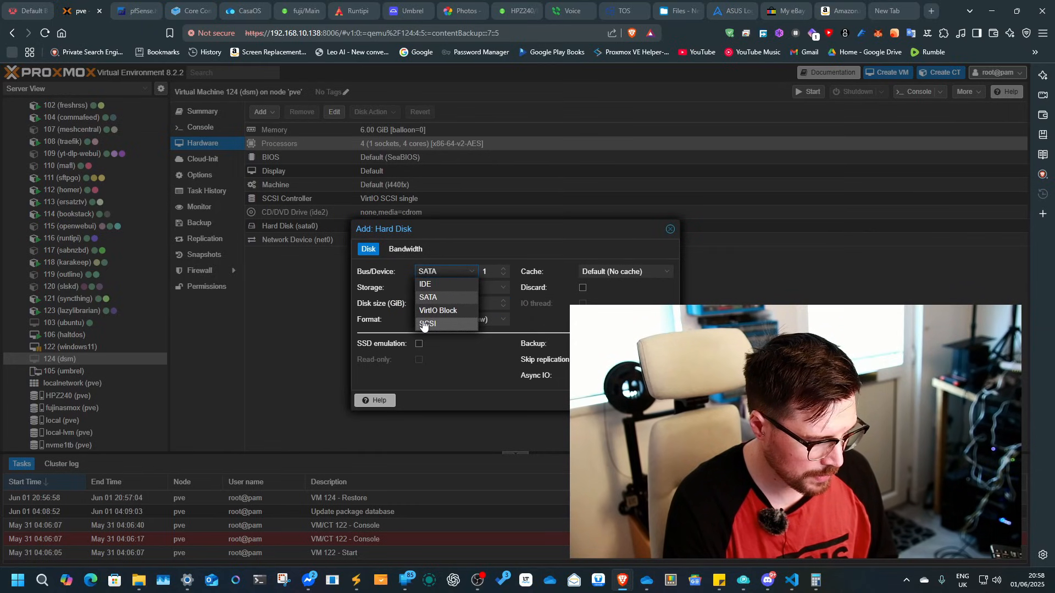
left_click(428, 323)
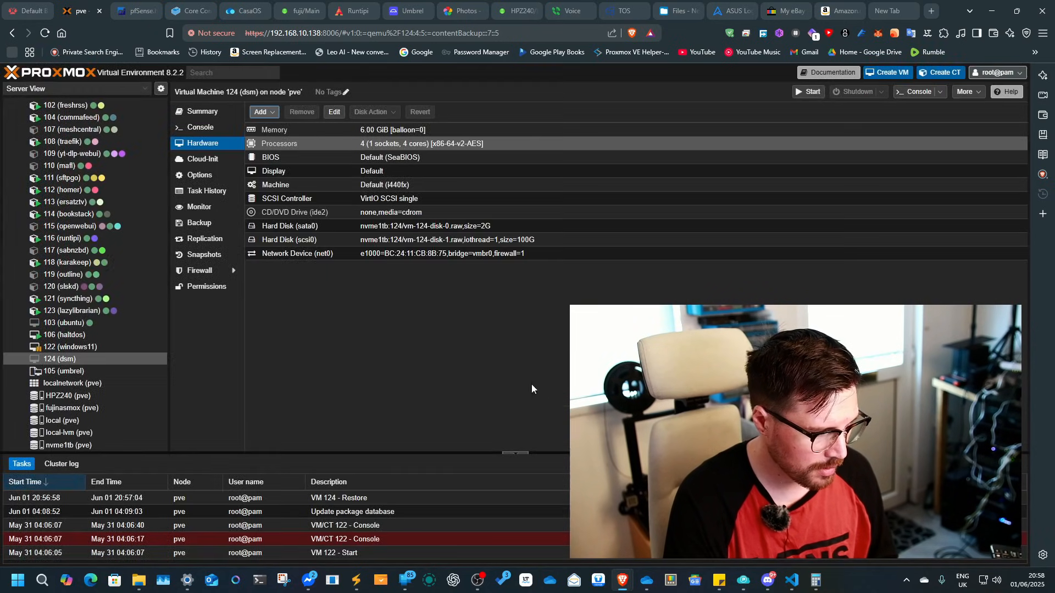
Add a second SCSI hard disk of 150 GiB on nvme1tb (scsi1).
left_click(262, 112)
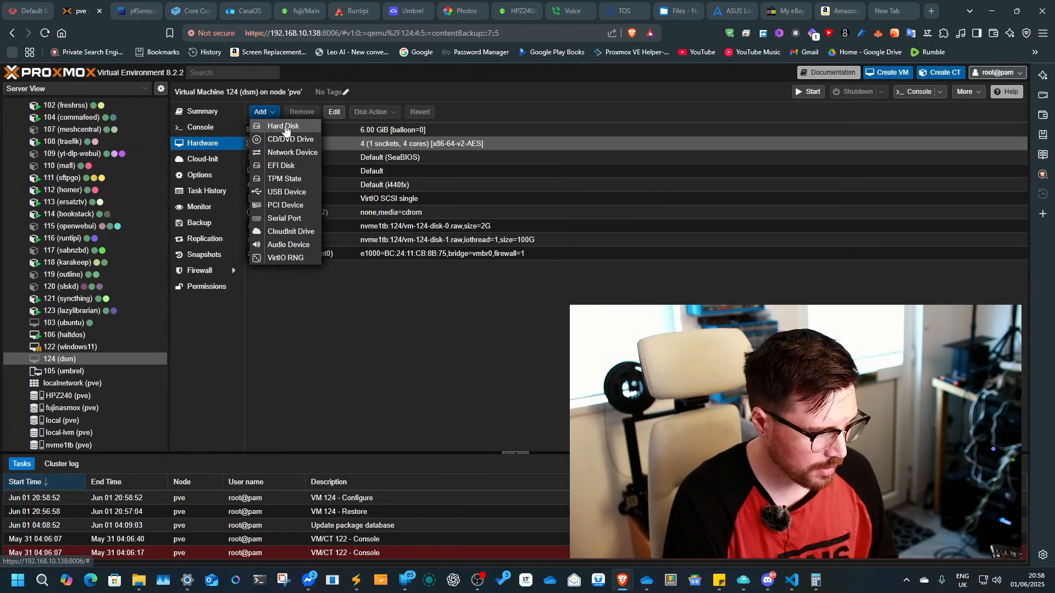
left_click(283, 125)
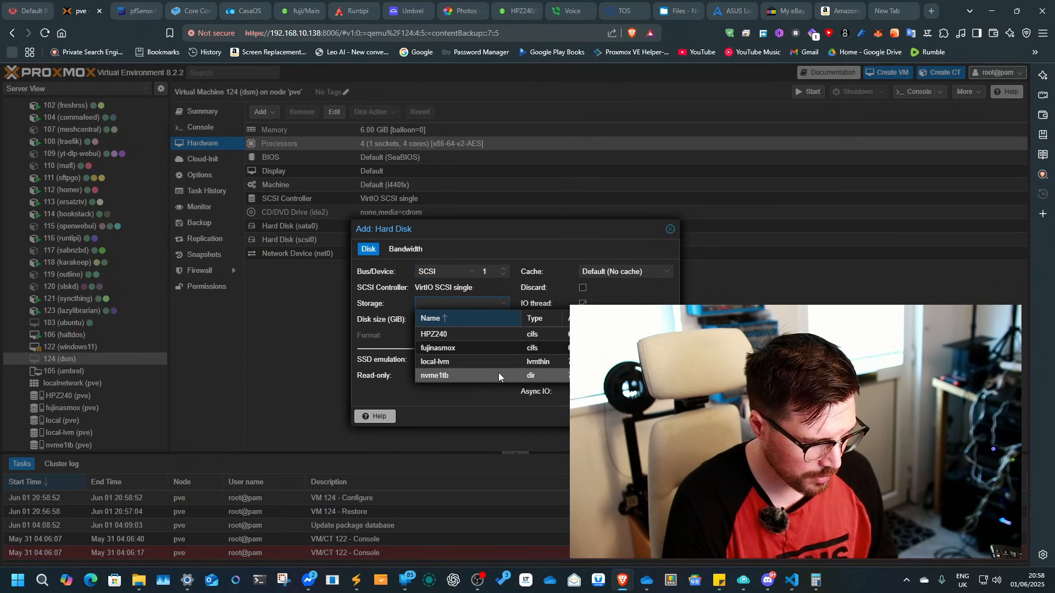
left_click(436, 376)
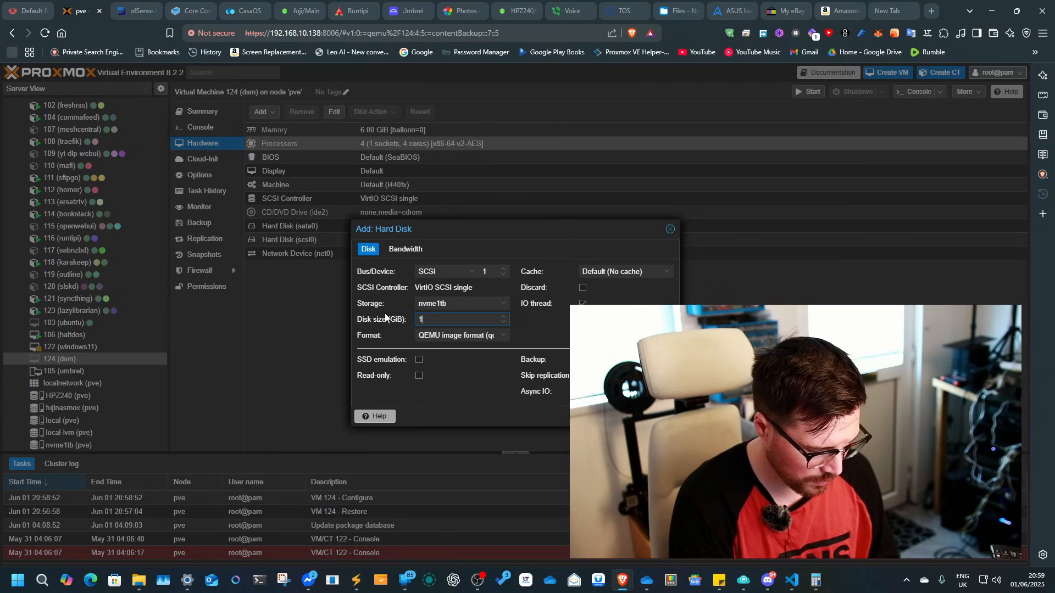
type("150")
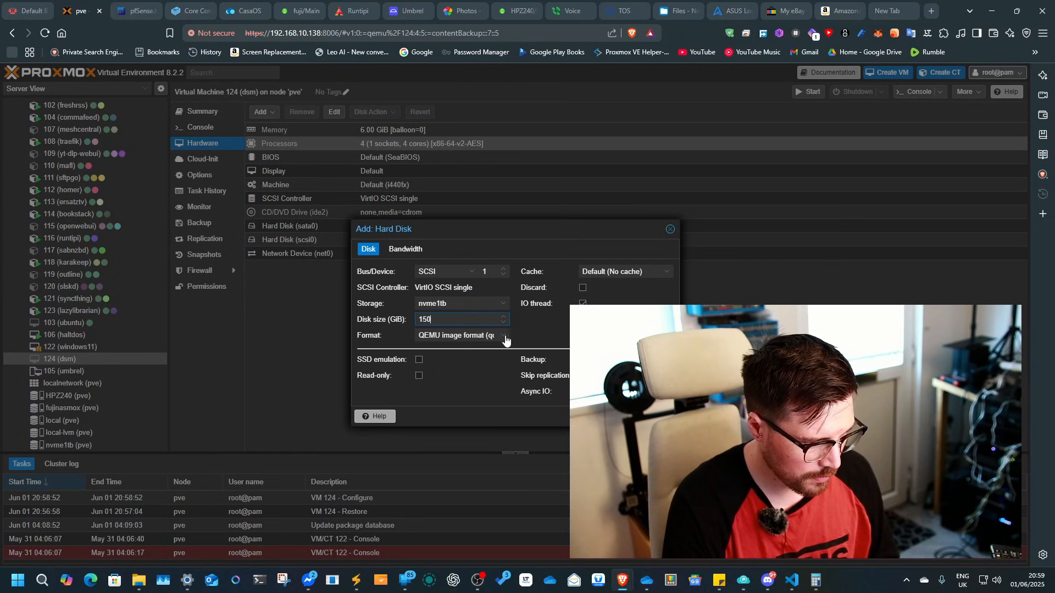
left_click(461, 335)
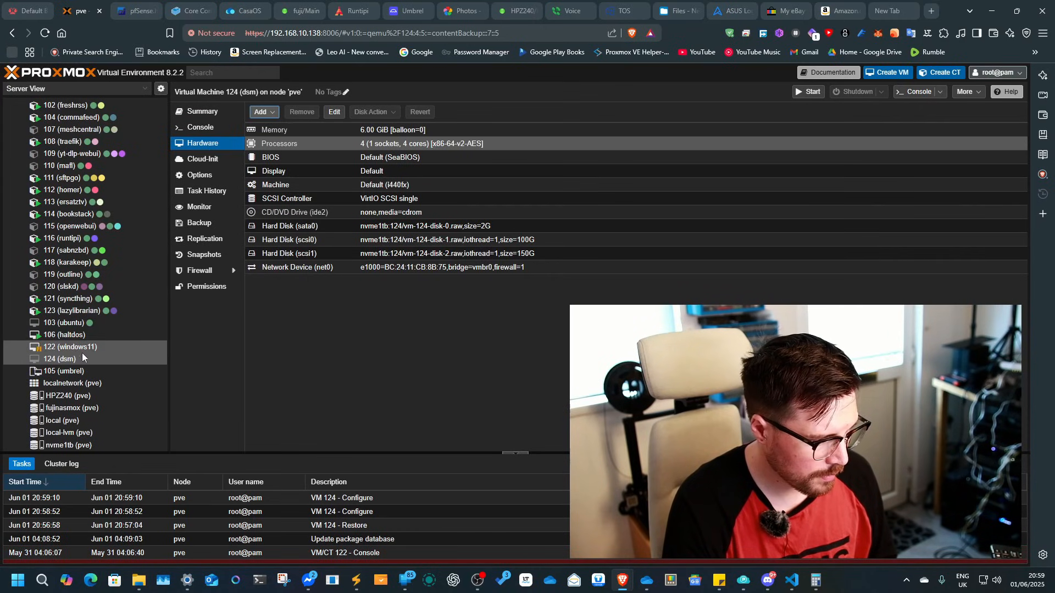
Start VM 124 from its context menu so the Arc loader shows its Synology model list.
right_click(58, 359)
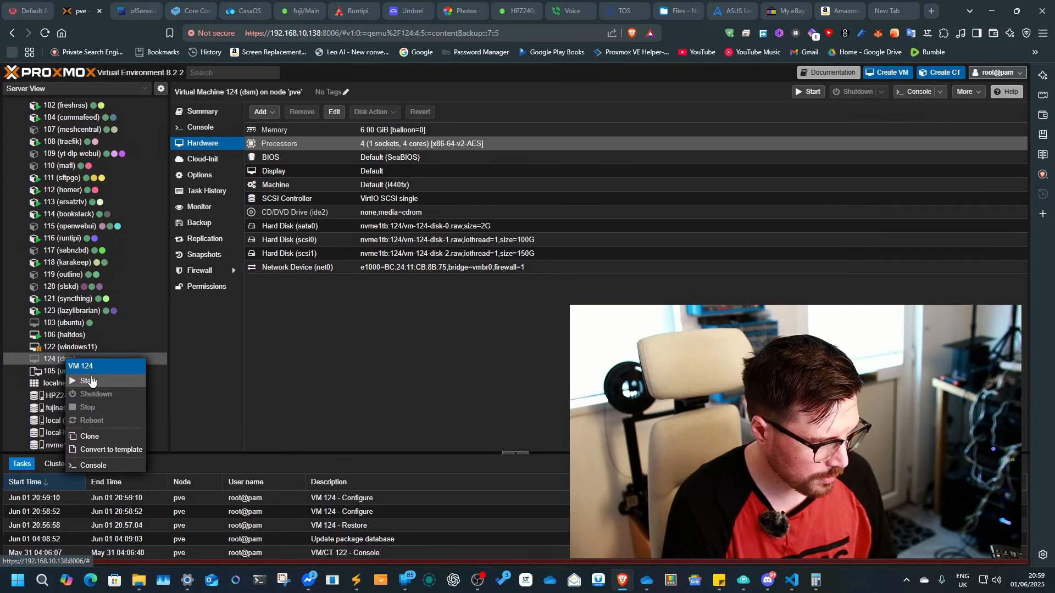
left_click(92, 465)
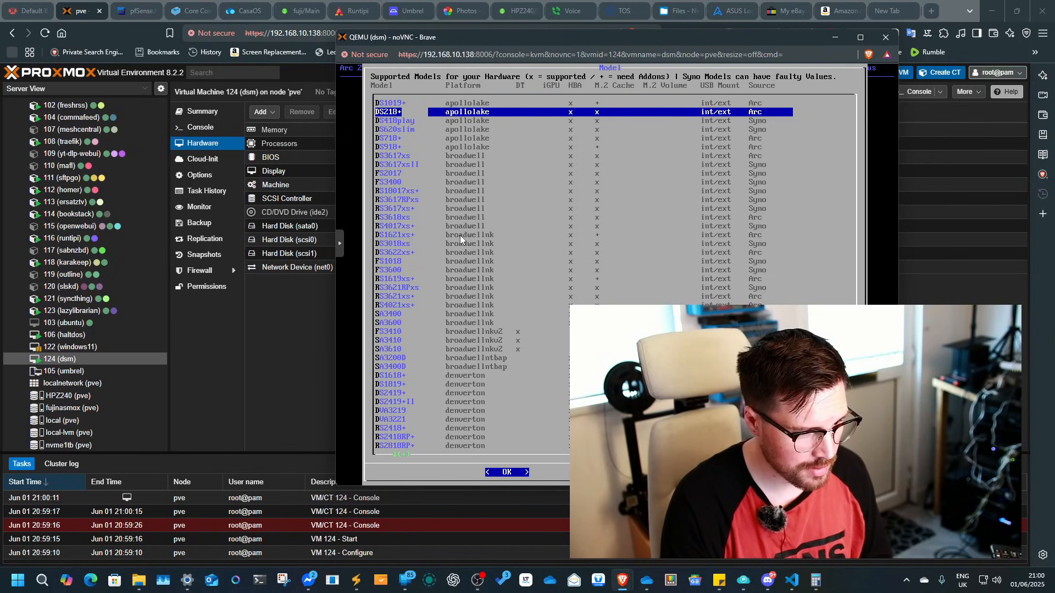
Select a model in the Arc list and close the separate noVNC console window.
left_click(388, 139)
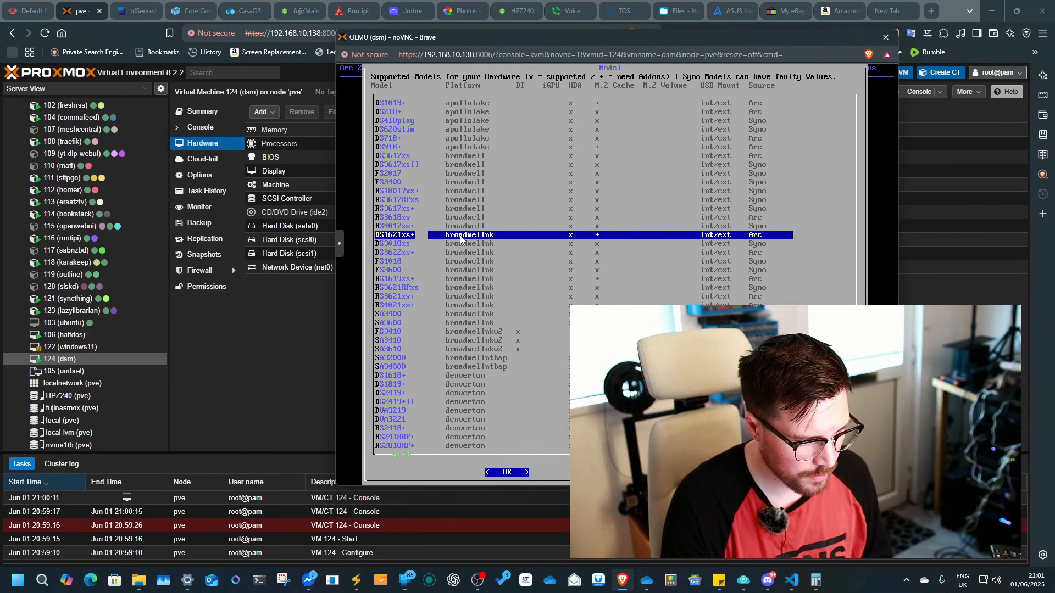
left_click(506, 472)
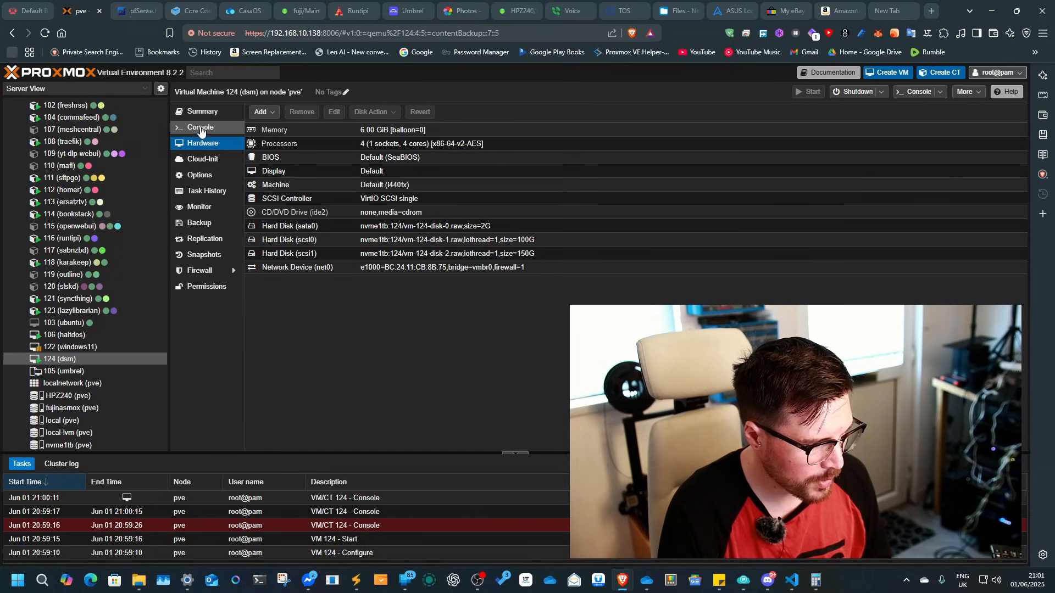
View VM 124's embedded console as the Arc loader boots into DSM 7.2.
left_click(200, 127)
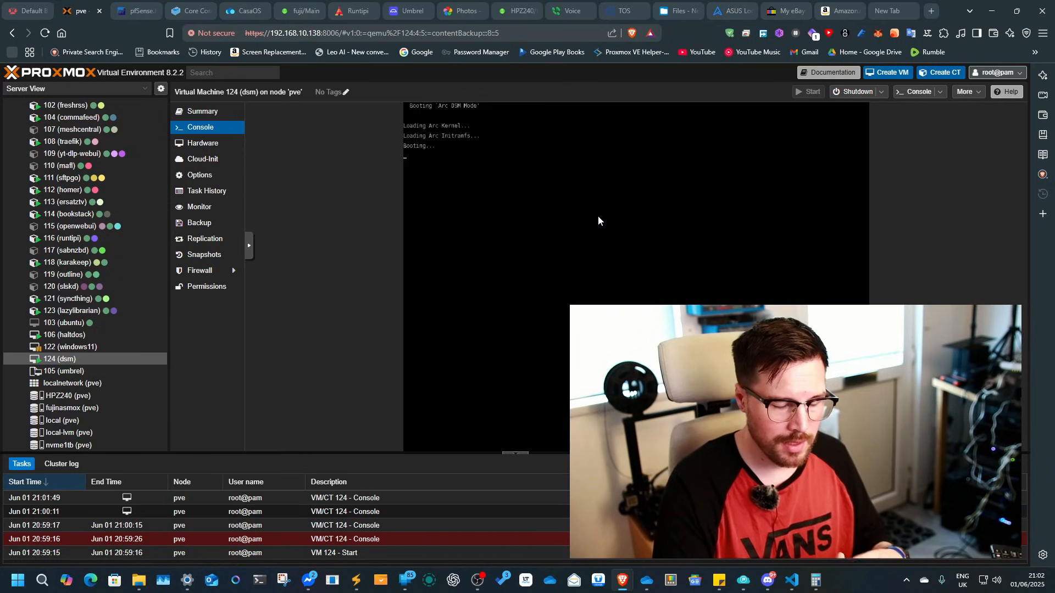
mouse_move(581, 208)
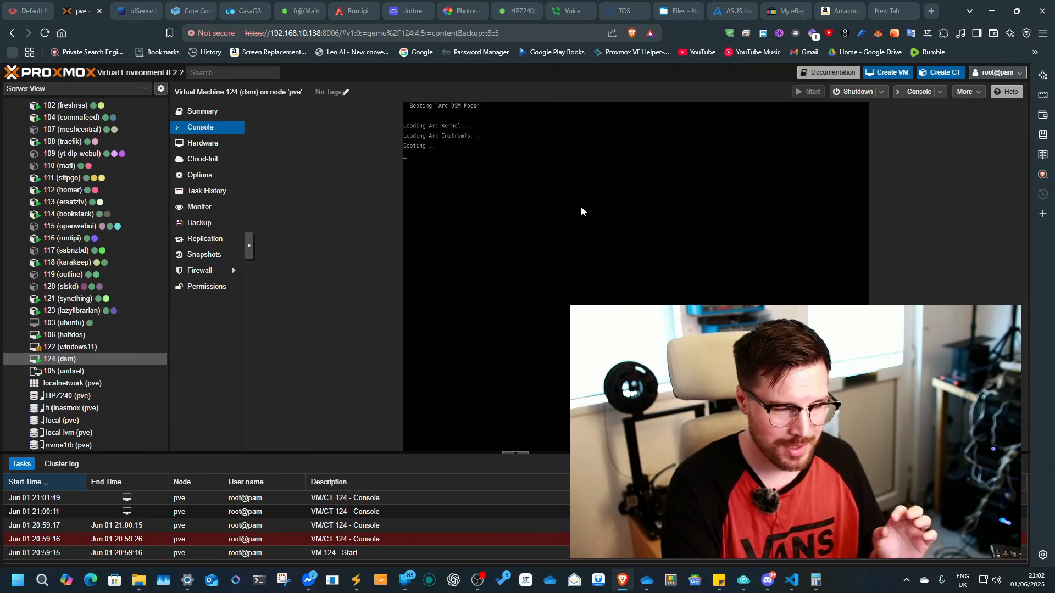
mouse_move(568, 245)
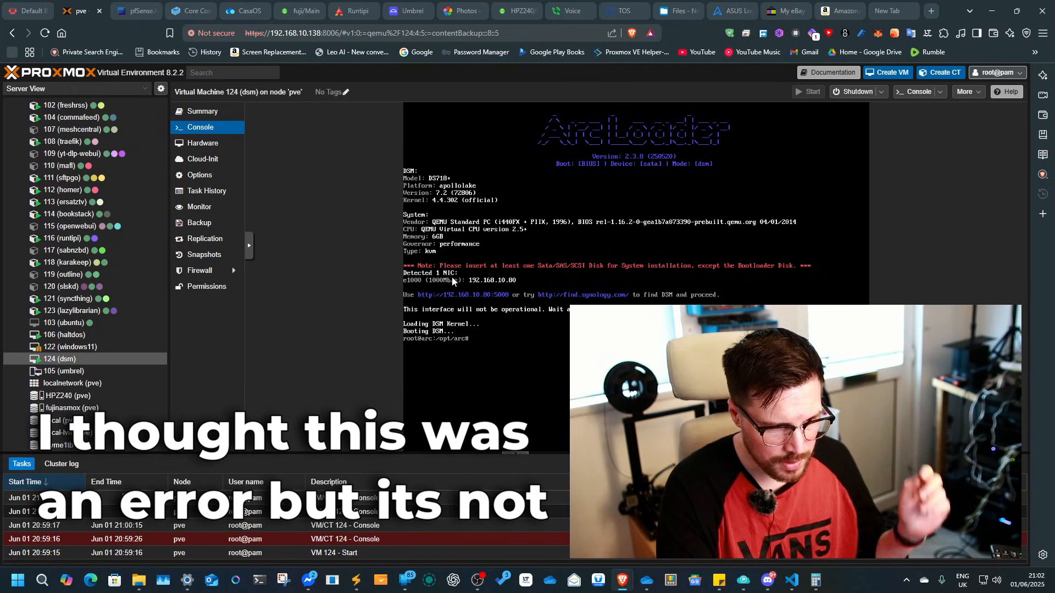
mouse_move(652, 275)
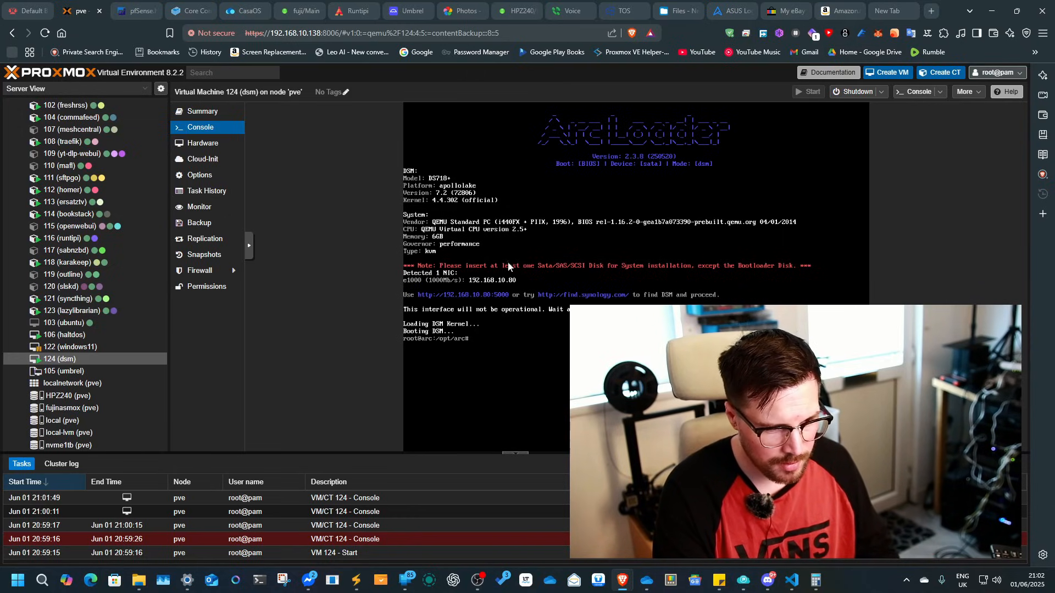
mouse_move(643, 270)
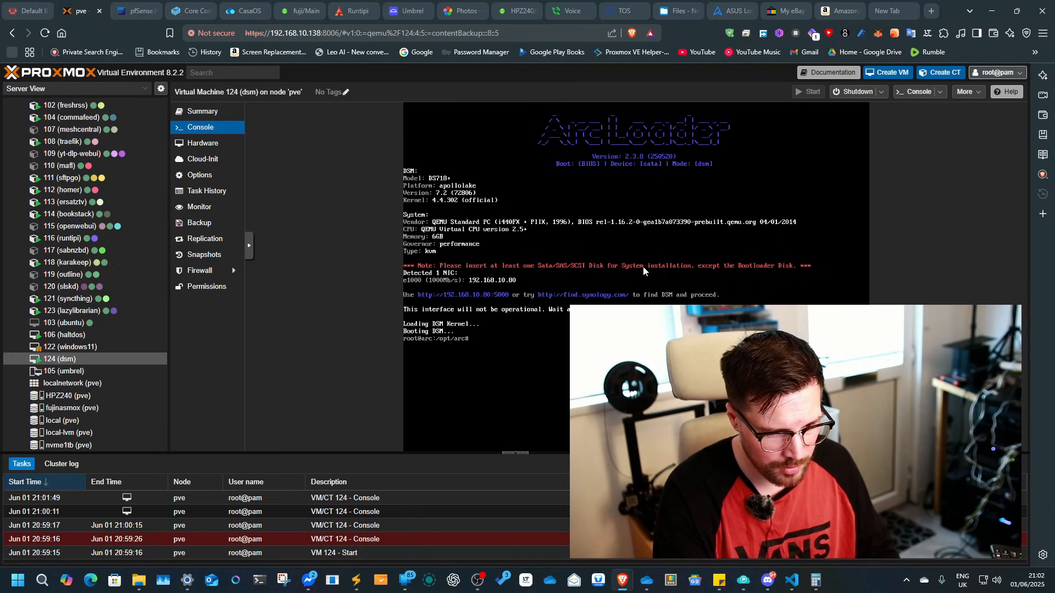
mouse_move(764, 273)
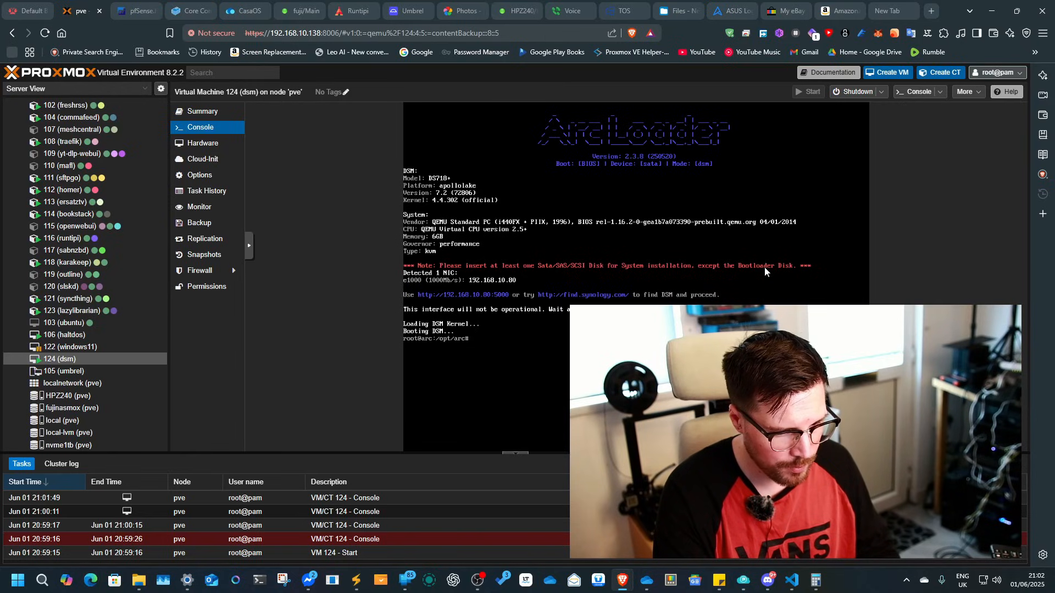
mouse_move(538, 271)
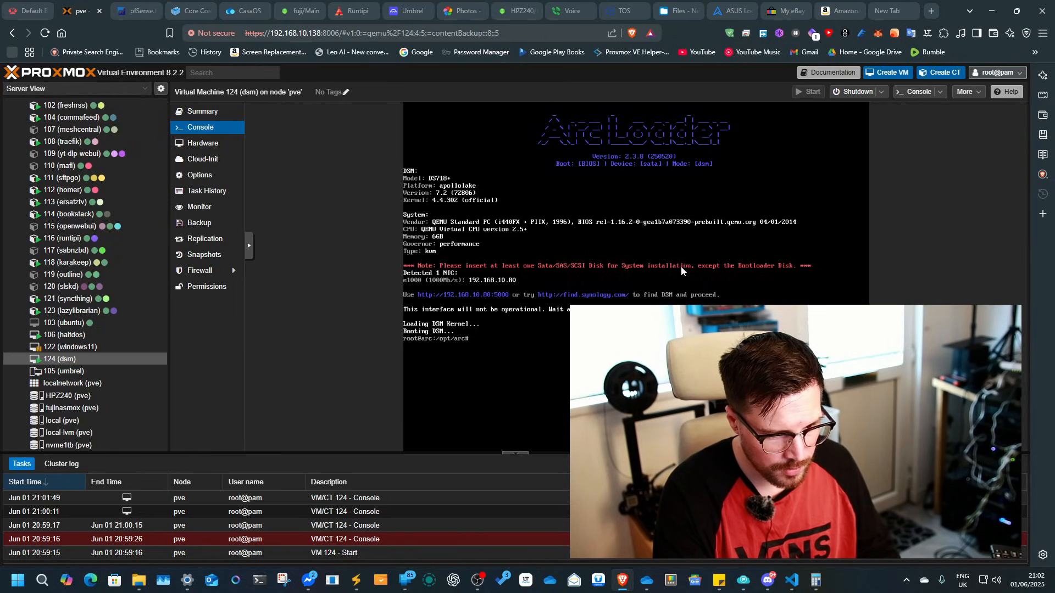
mouse_move(819, 268)
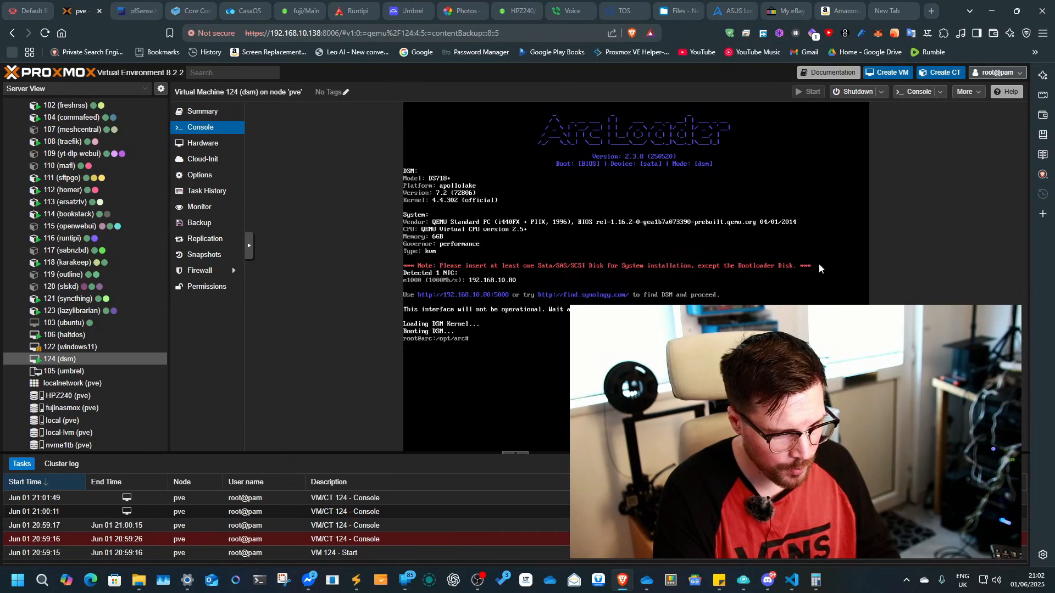
mouse_move(155, 256)
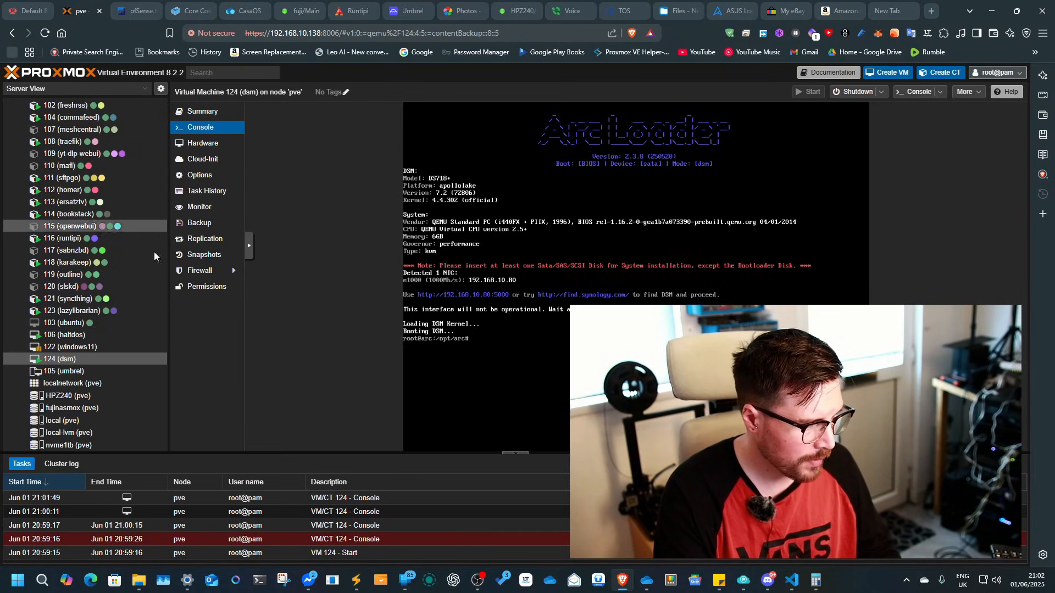
Stop the running VM 124 with confirmation and check the Hardware Add menu.
right_click(57, 359)
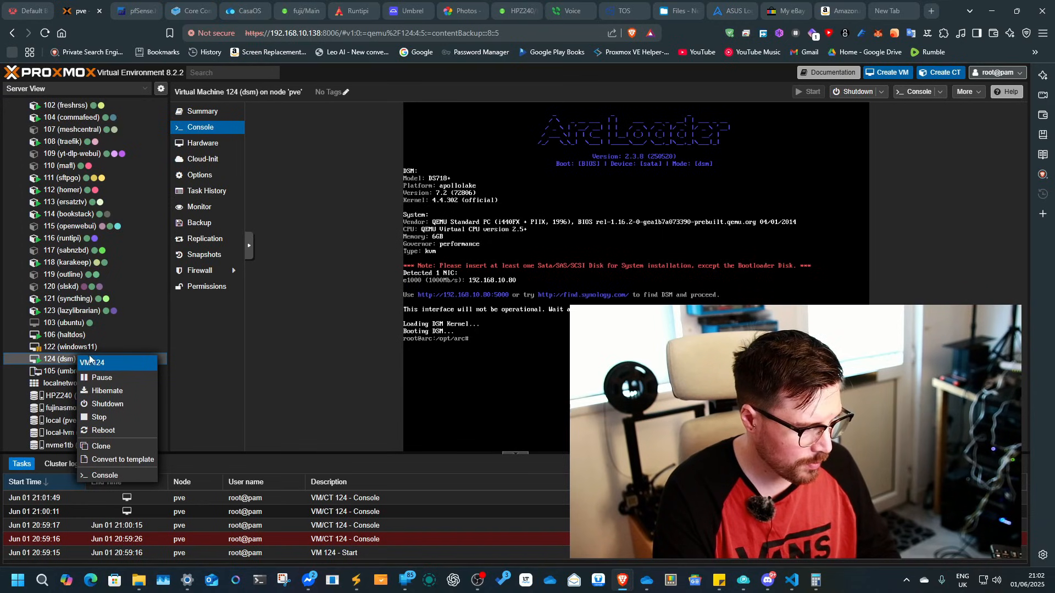
left_click(492, 345)
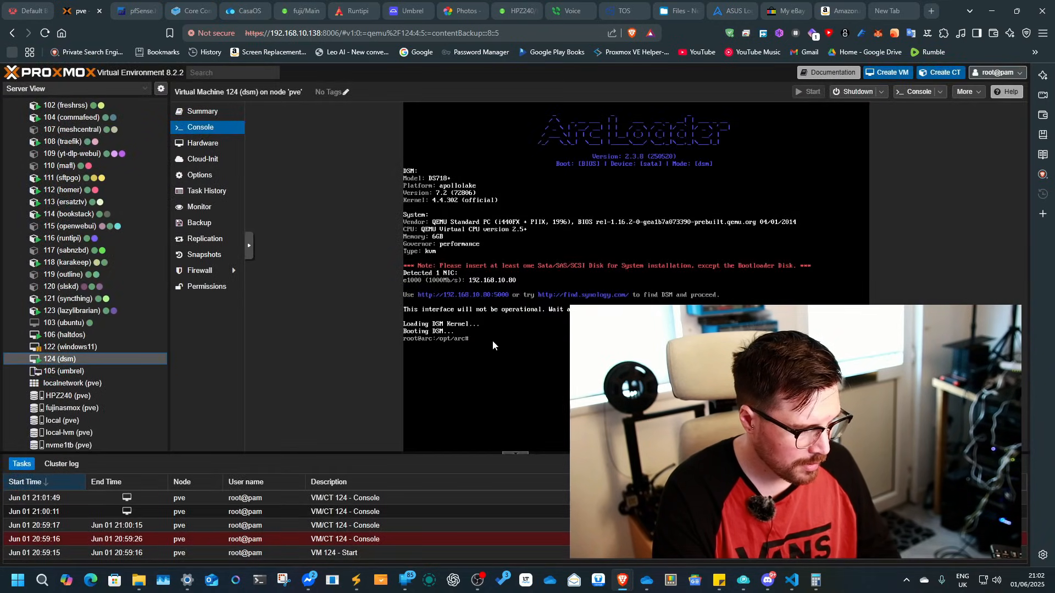
left_click(202, 142)
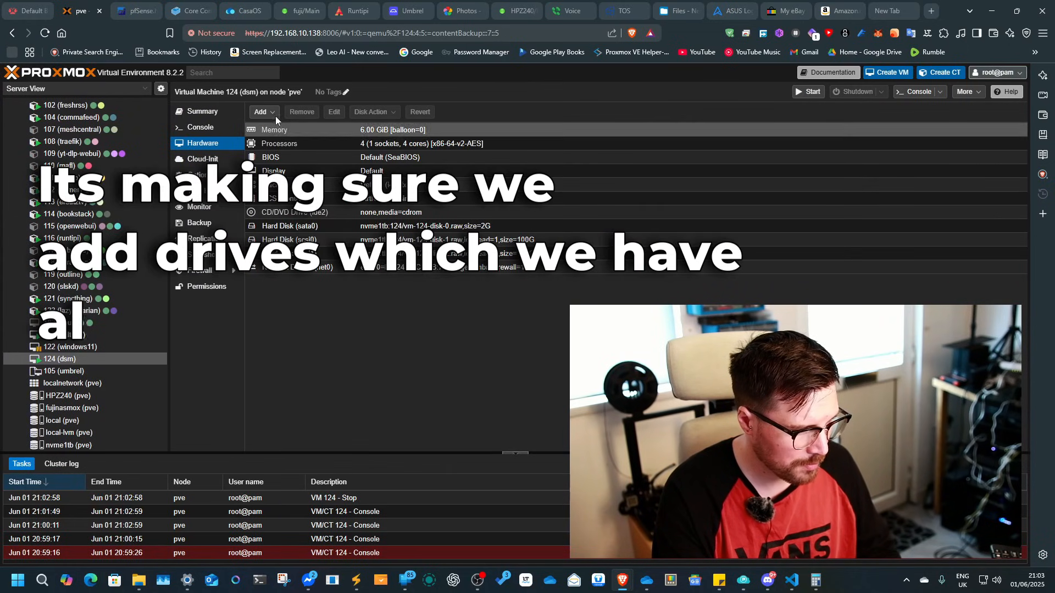
left_click(262, 112)
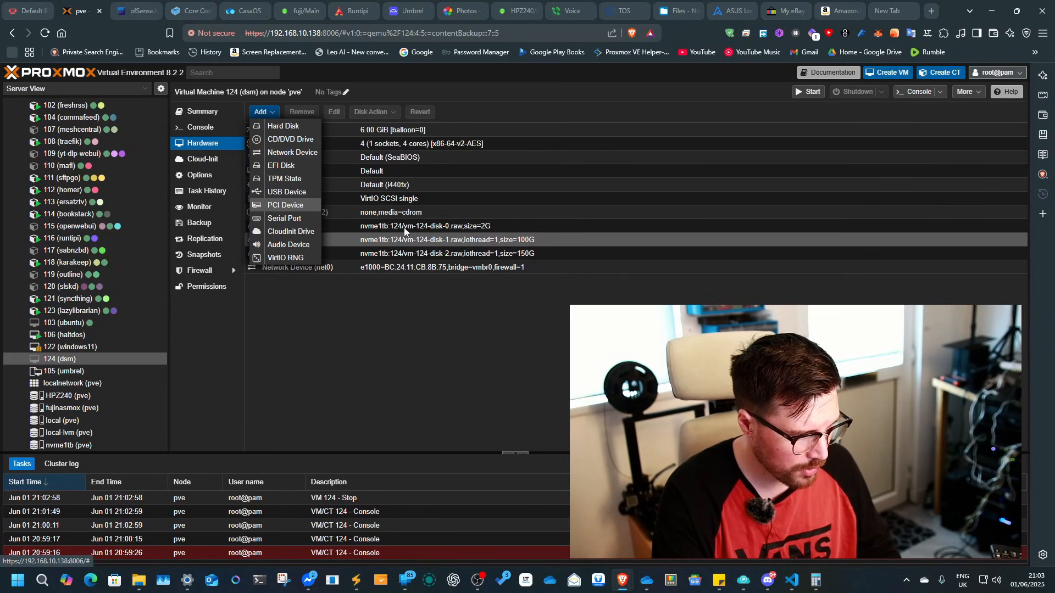
mouse_move(283, 125)
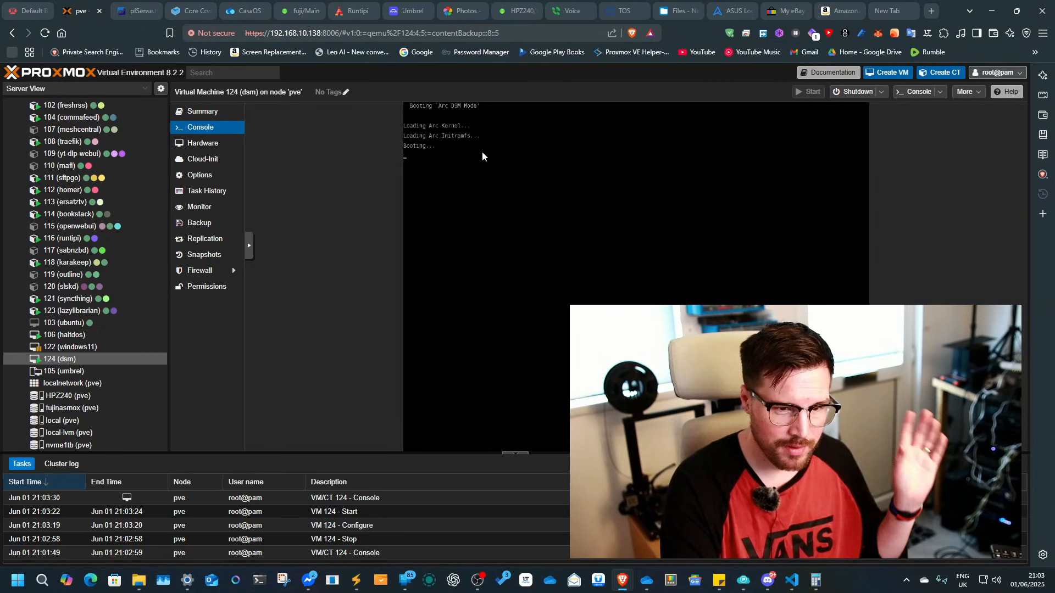
mouse_move(502, 158)
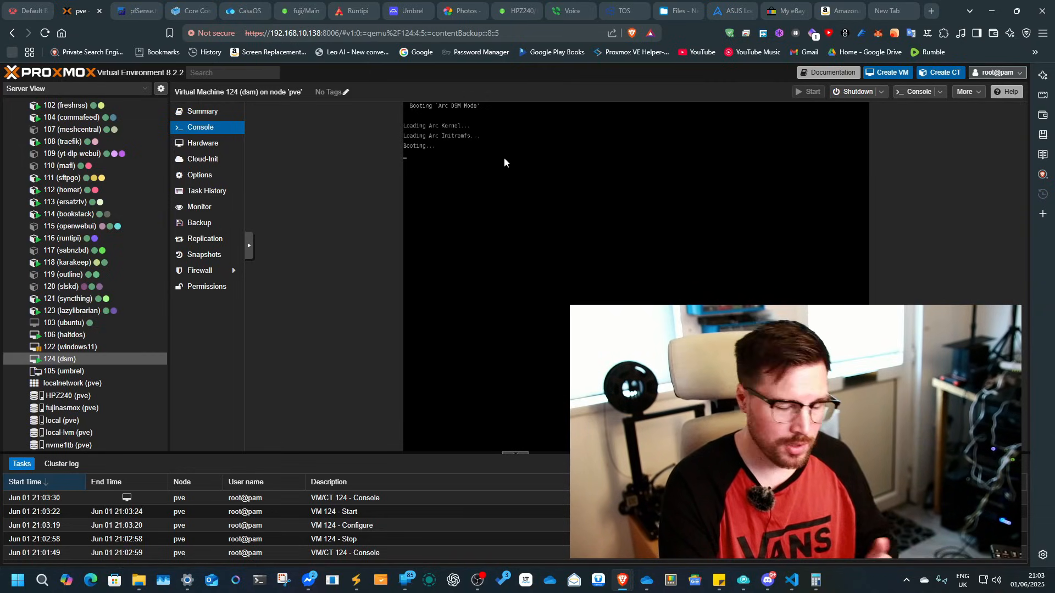
mouse_move(497, 188)
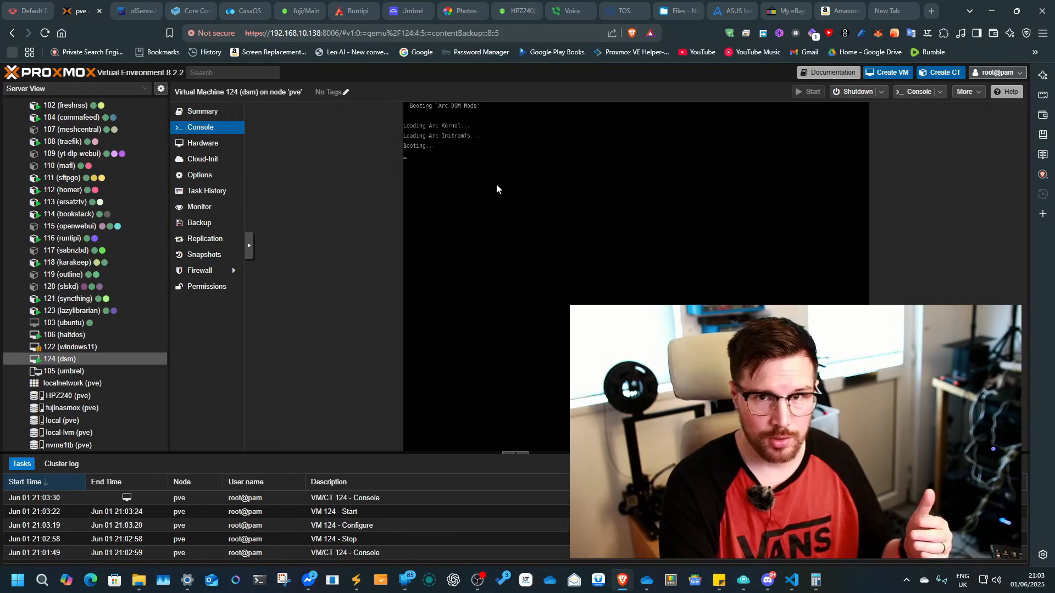
mouse_move(507, 182)
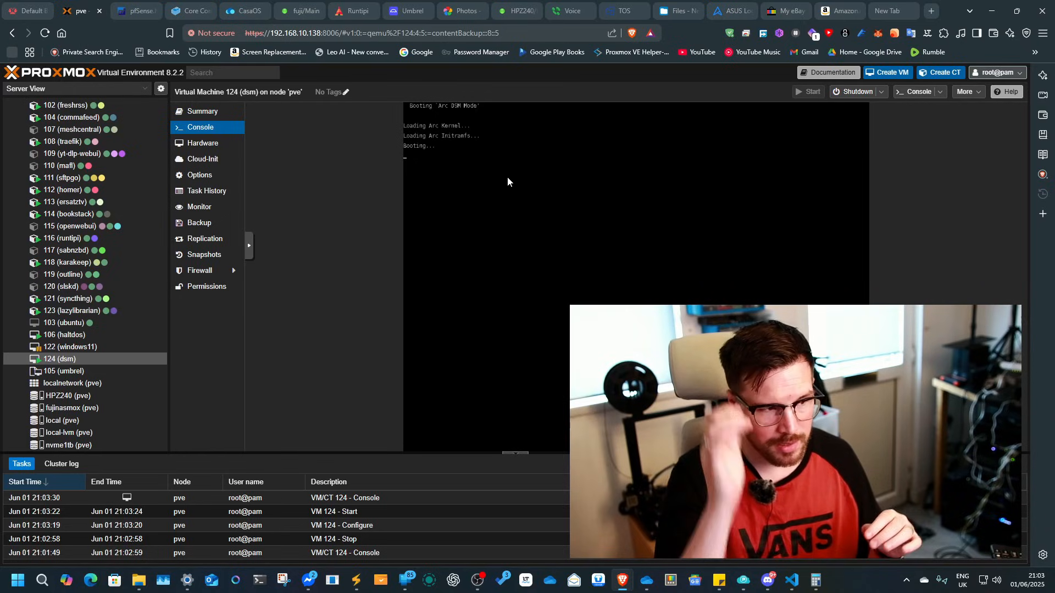
mouse_move(526, 167)
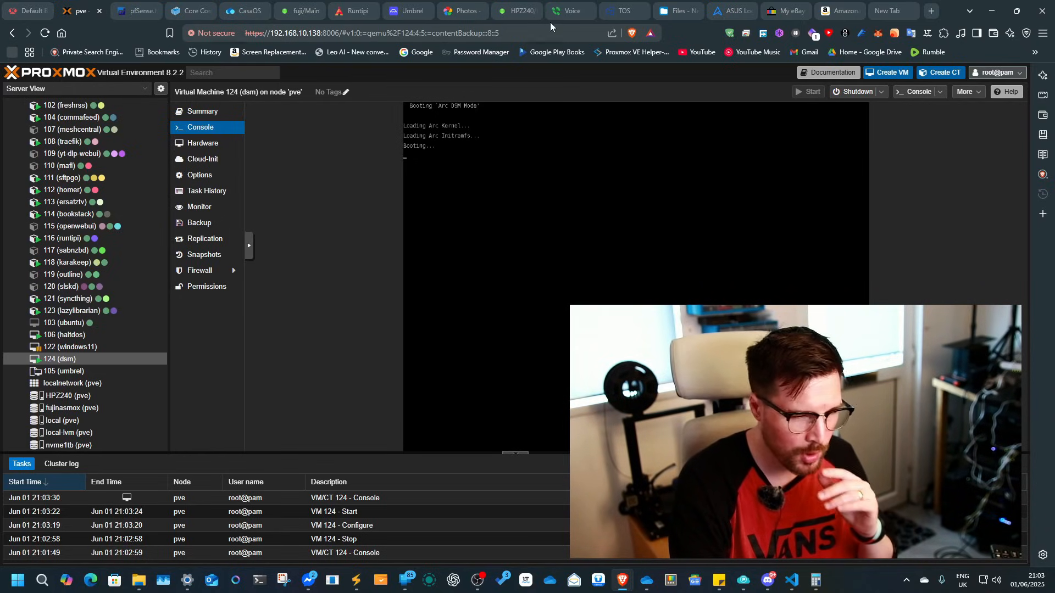
Switch to the Homarr dashboard tab and scroll through its service tiles.
left_click(26, 11)
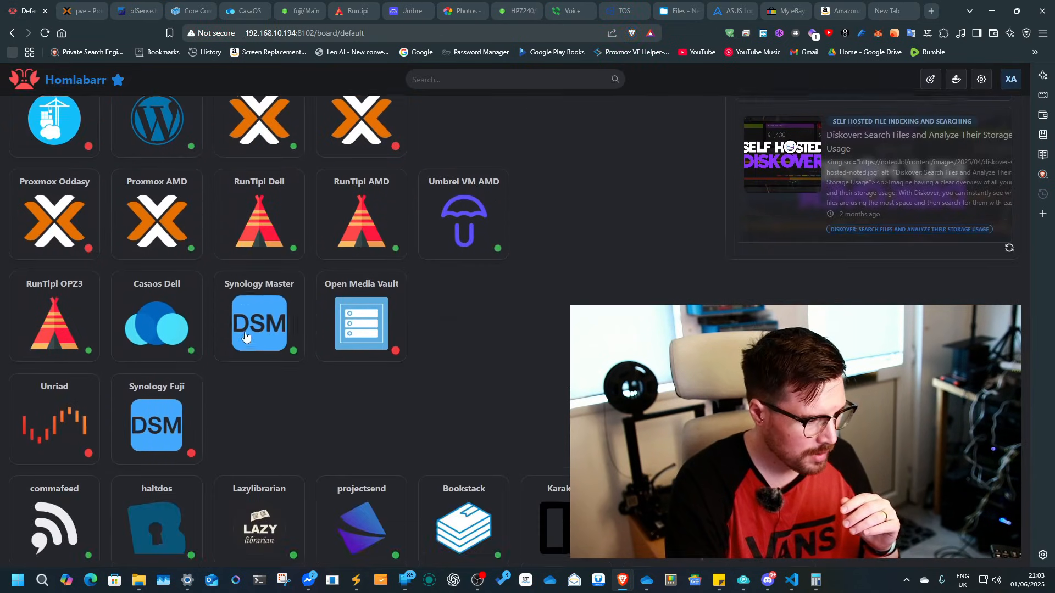
scroll("down", 3)
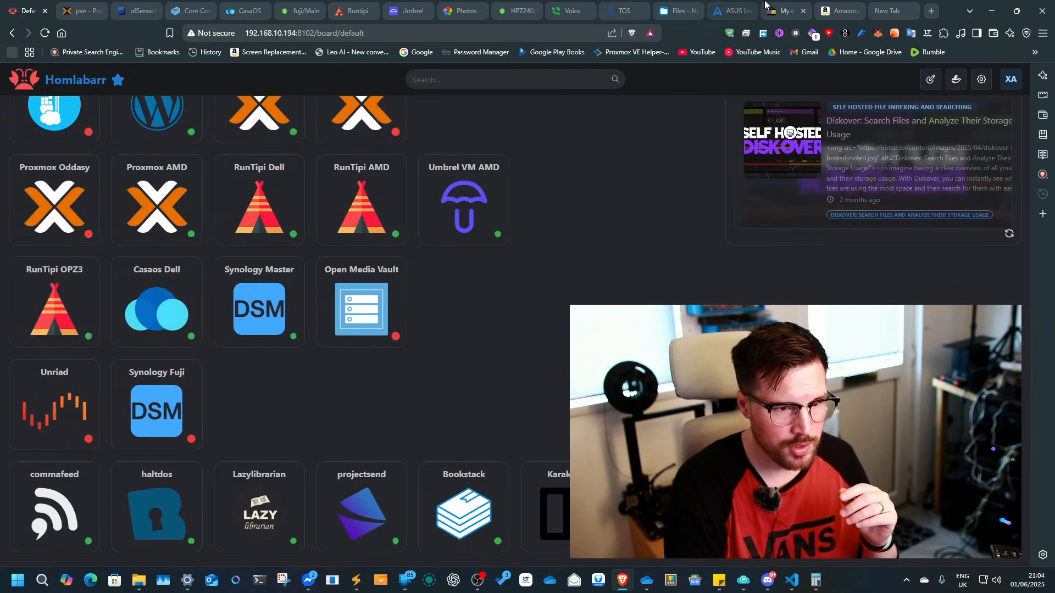
mouse_move(568, 11)
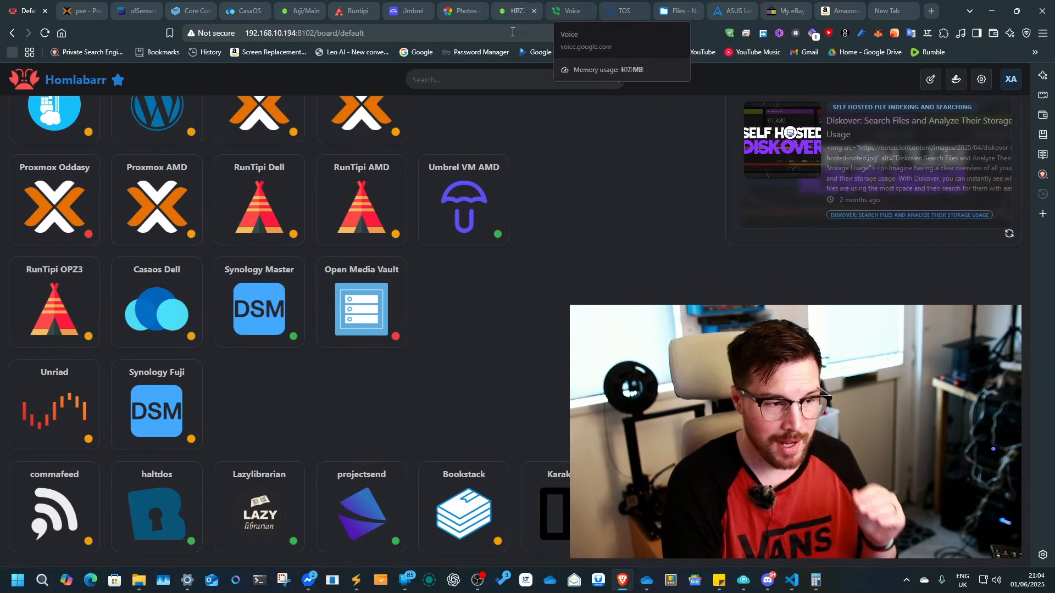
mouse_move(296, 11)
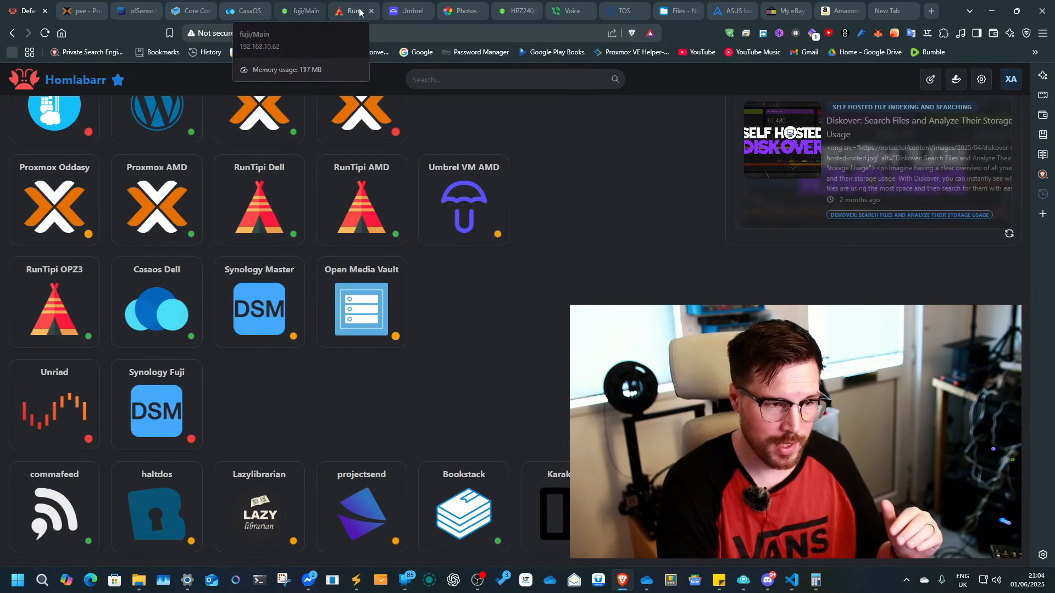
mouse_move(79, 11)
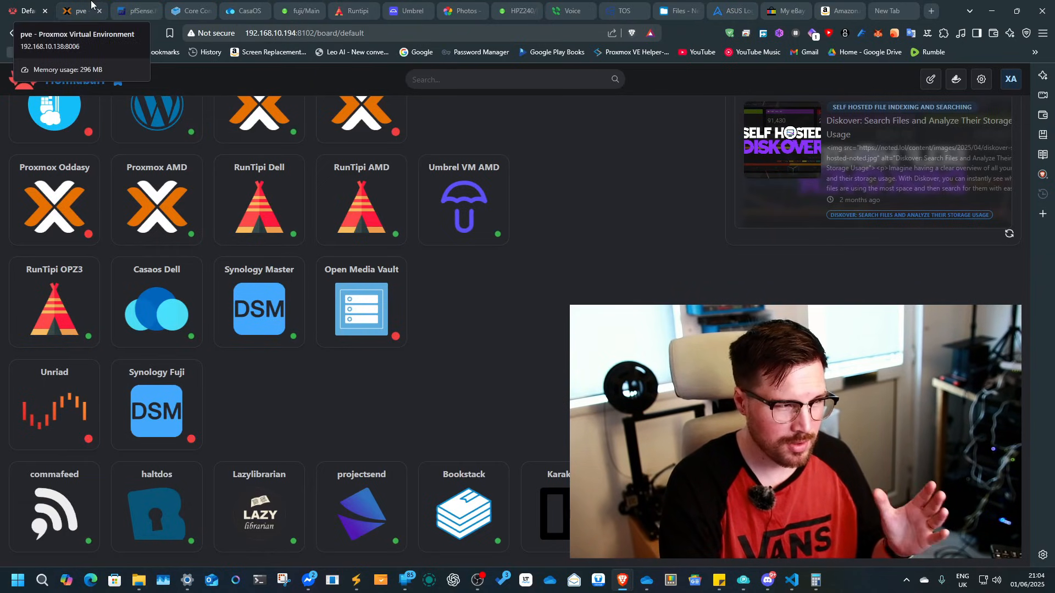
From the Proxmox VM console, reach the DS718+ setup page at 192.168.10.80:5000.
left_click(79, 11)
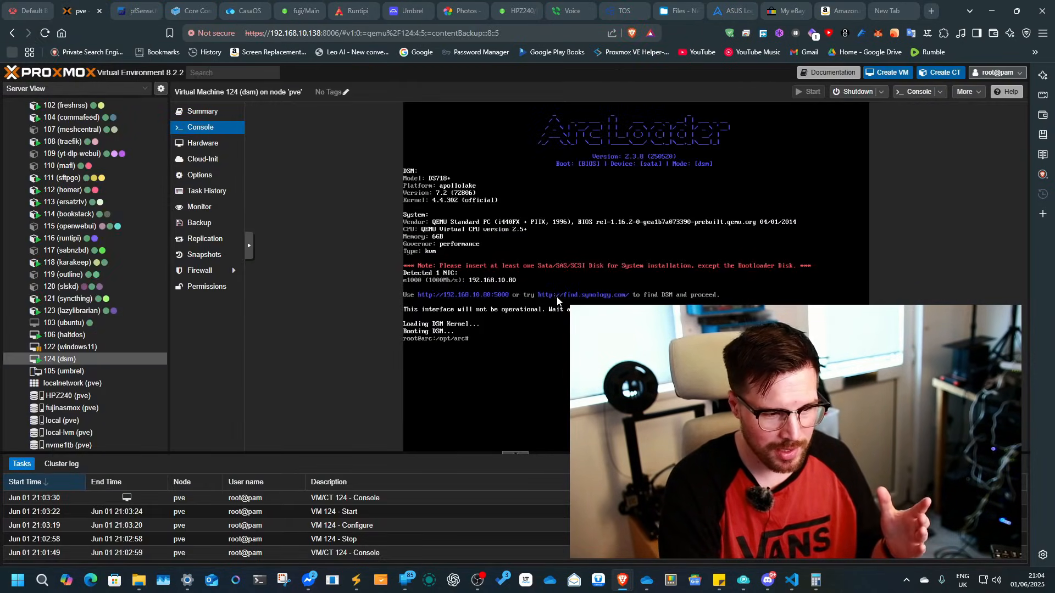
mouse_move(439, 301)
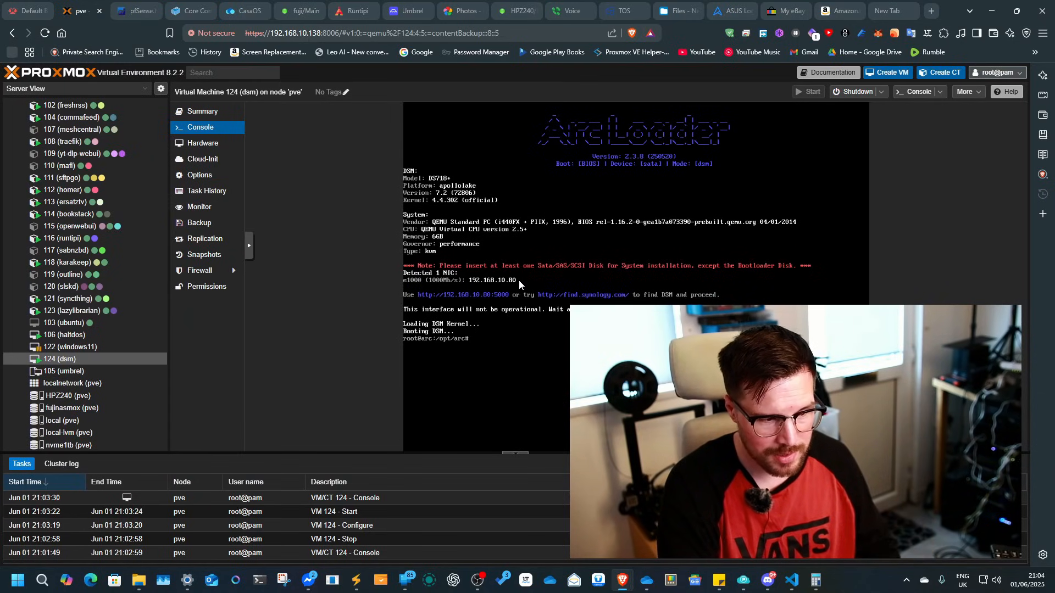
left_click(892, 11)
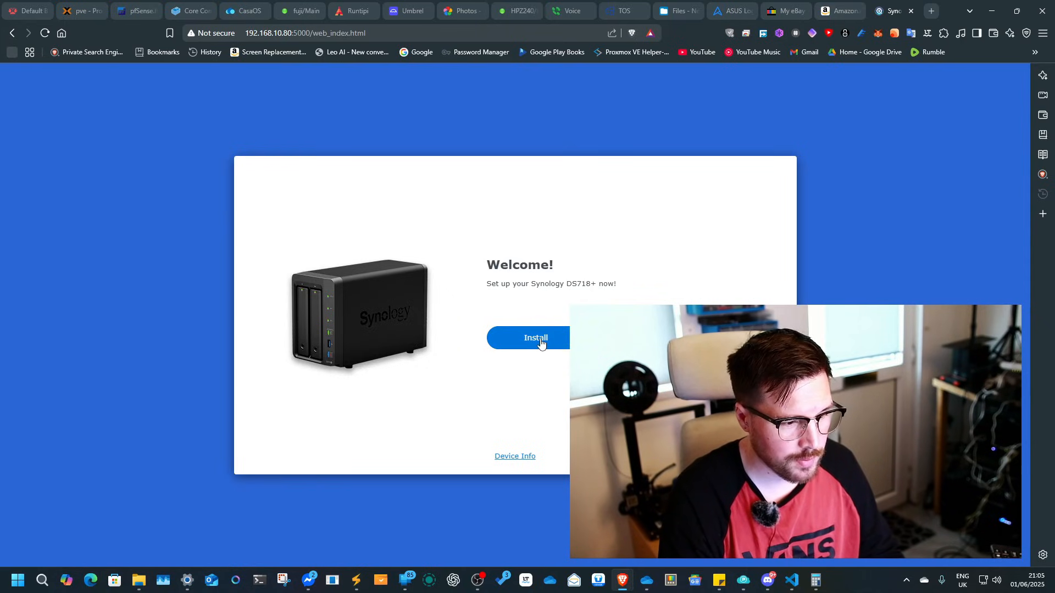
Review the manual .pat upload option, then start installing DSM 7.2 on the virtual NAS.
left_click(535, 337)
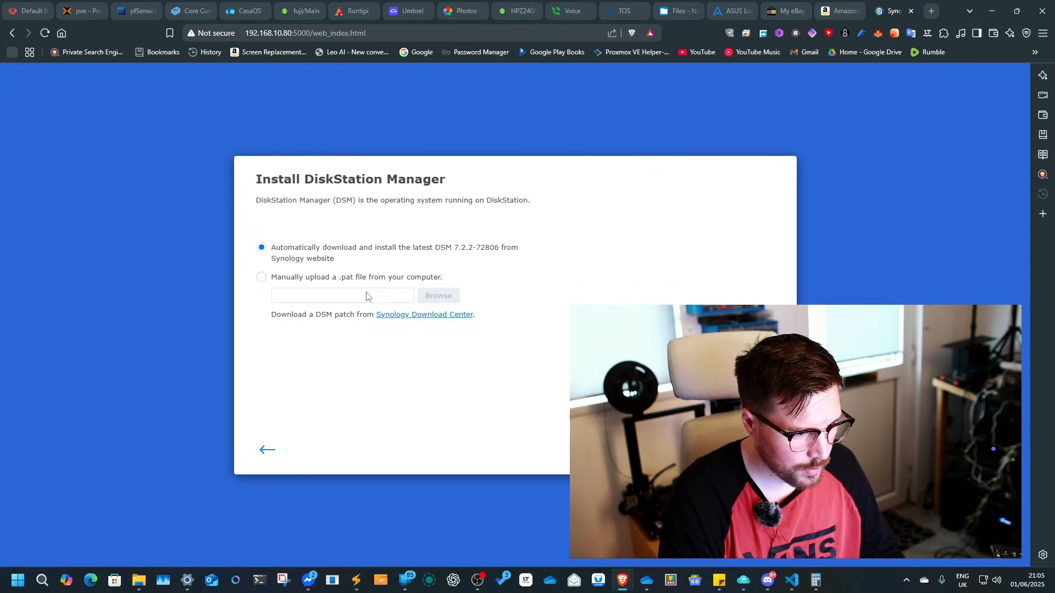
left_click(262, 277)
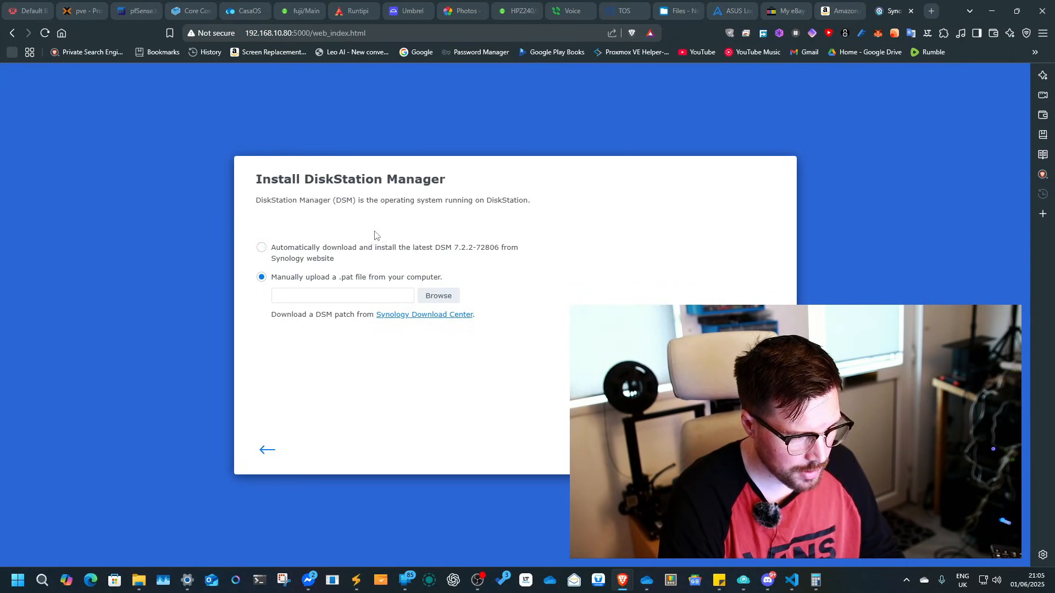
left_click(266, 450)
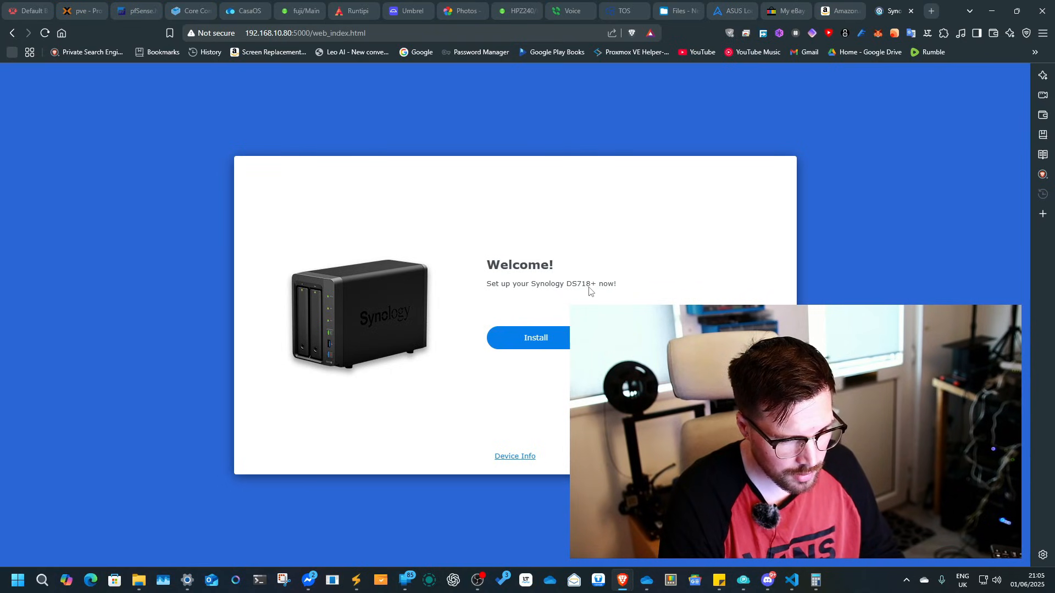
left_click(535, 338)
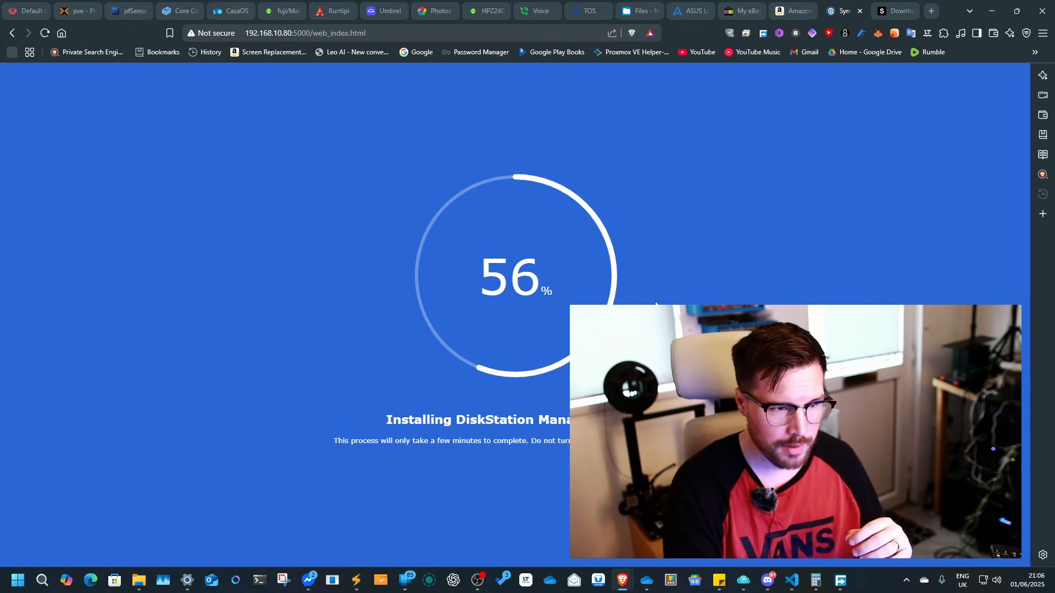
mouse_move(82, 26)
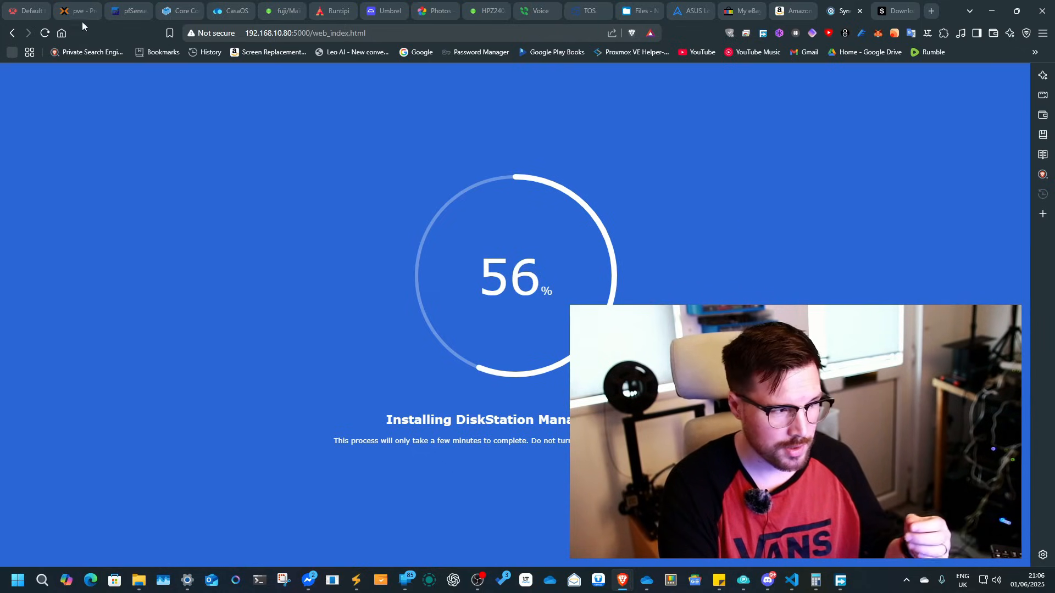
mouse_move(76, 11)
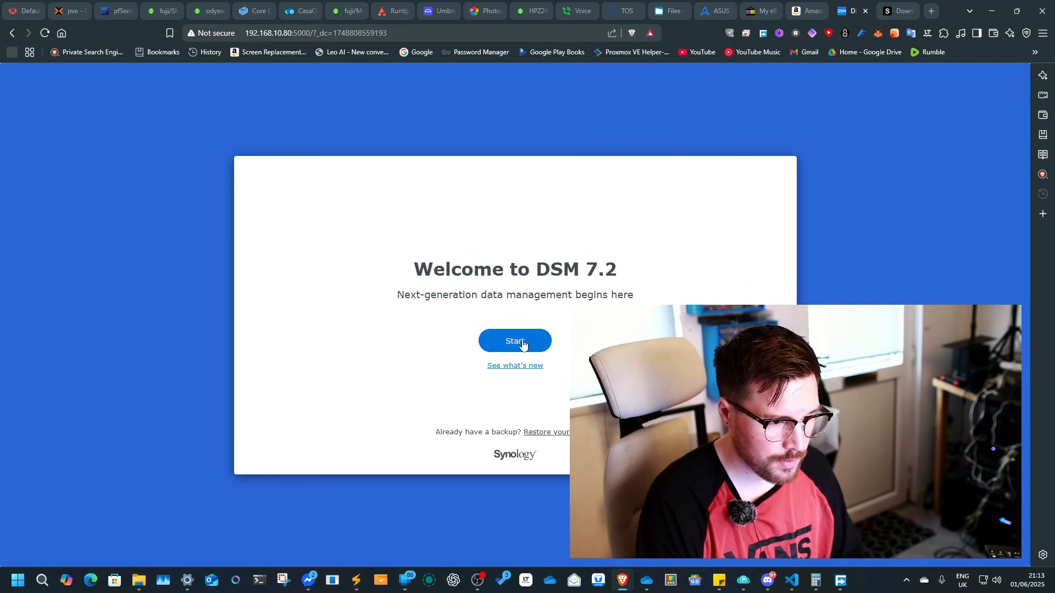
Name the DiskStation pvedsm, create admin account xande with the suggested strong password, and choose an update option.
left_click(514, 341)
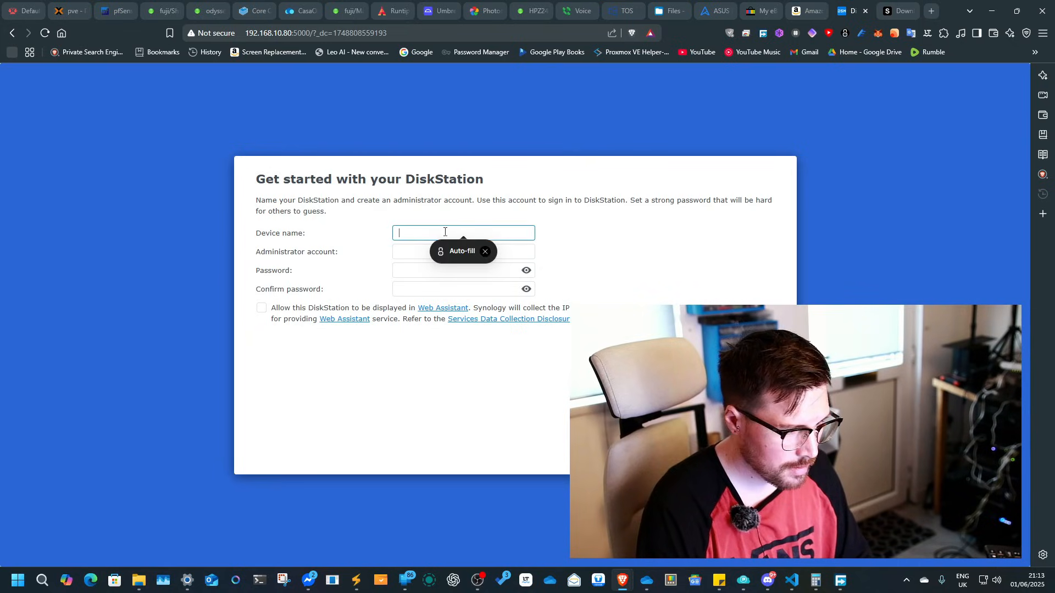
type("p")
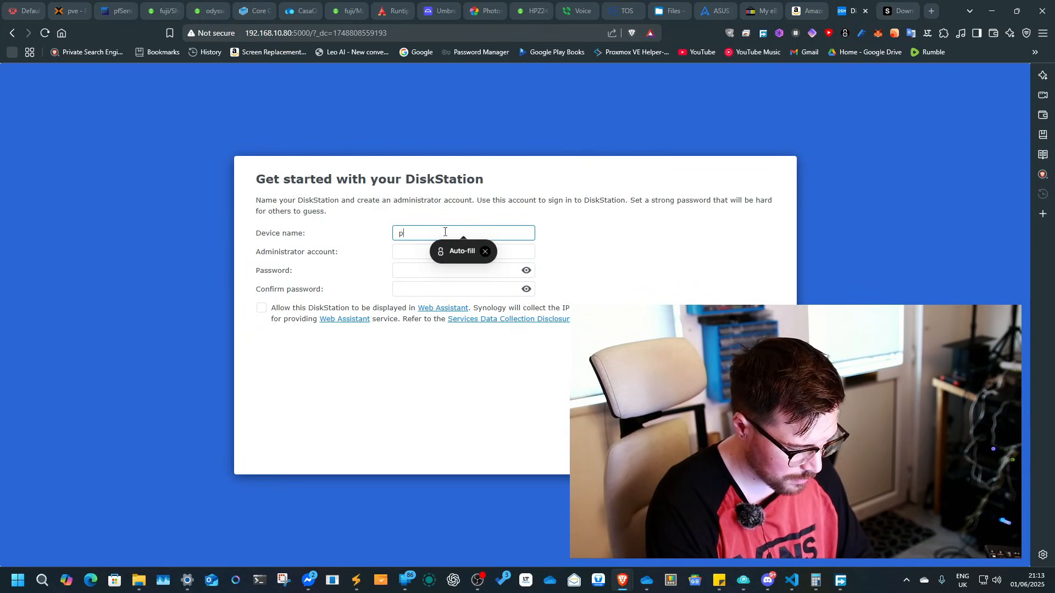
type("ve")
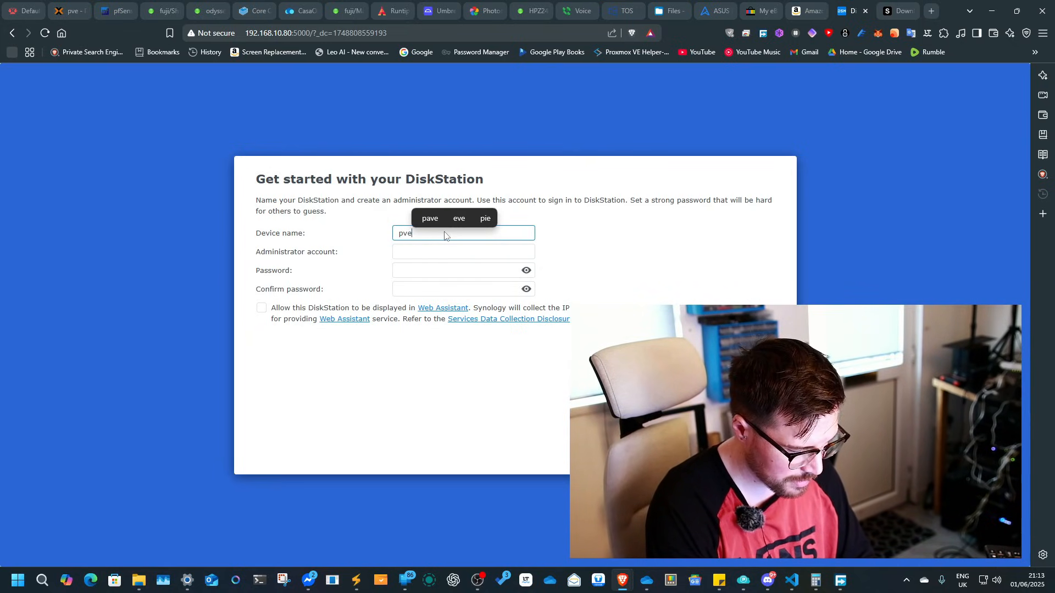
type("dsm")
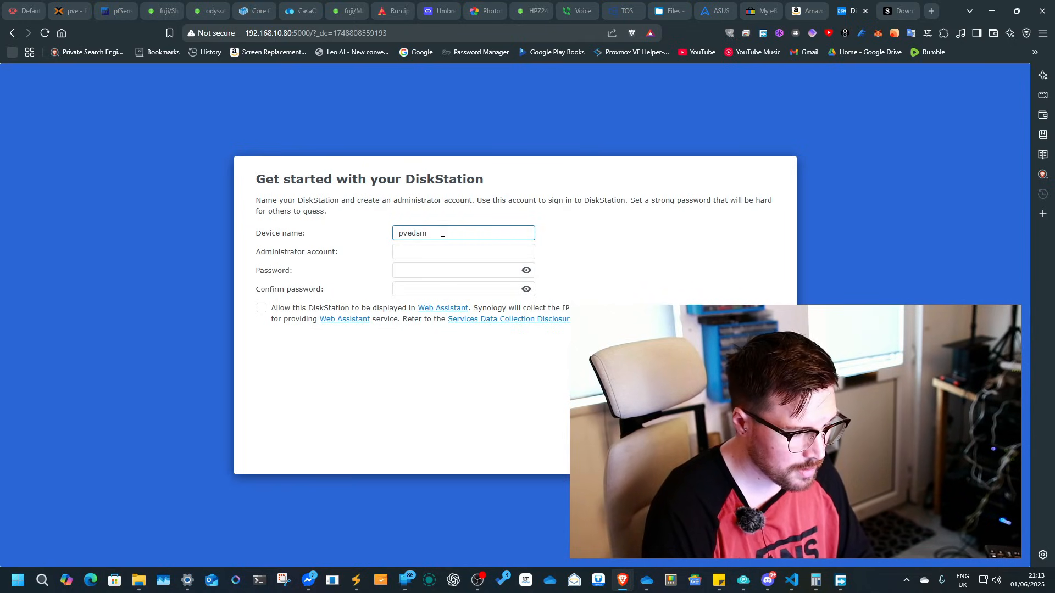
type("xande")
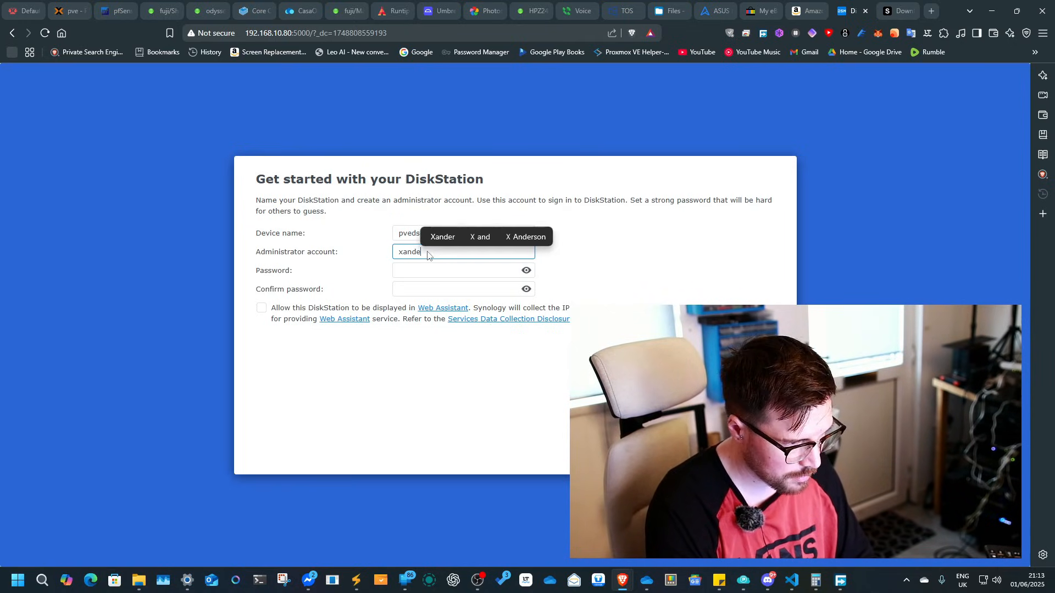
left_click(463, 271)
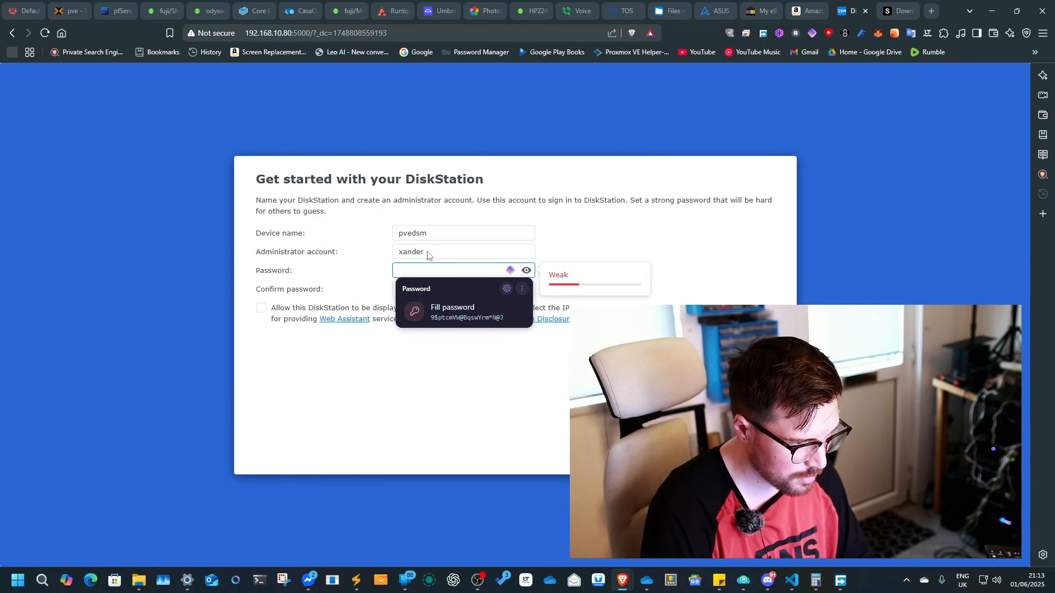
left_click(452, 311)
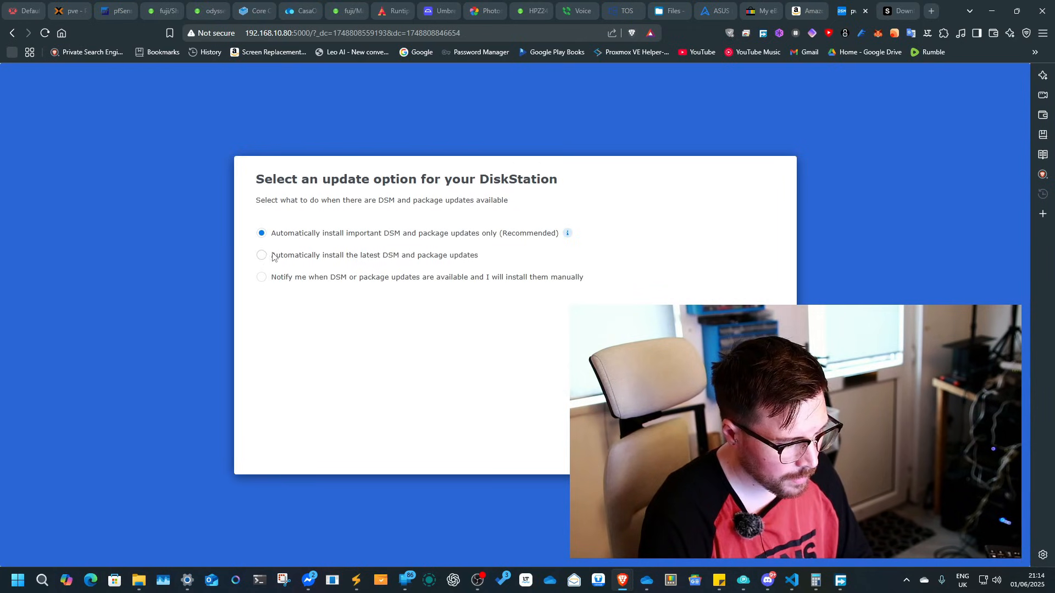
left_click(261, 277)
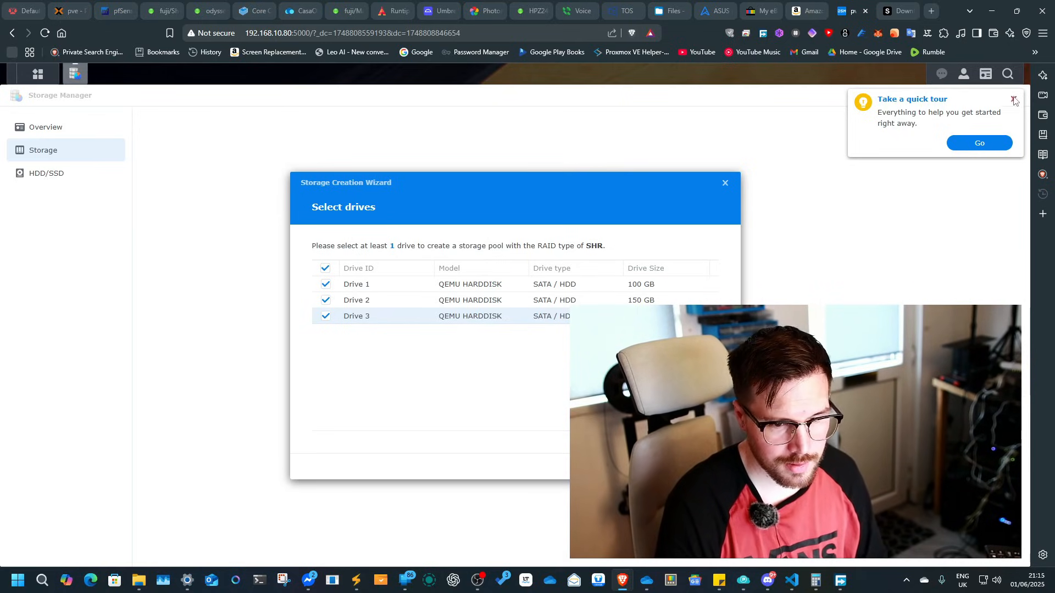
Dismiss the quick tour prompt over the Storage Creation Wizard with three QEMU drives selected.
left_click(1014, 100)
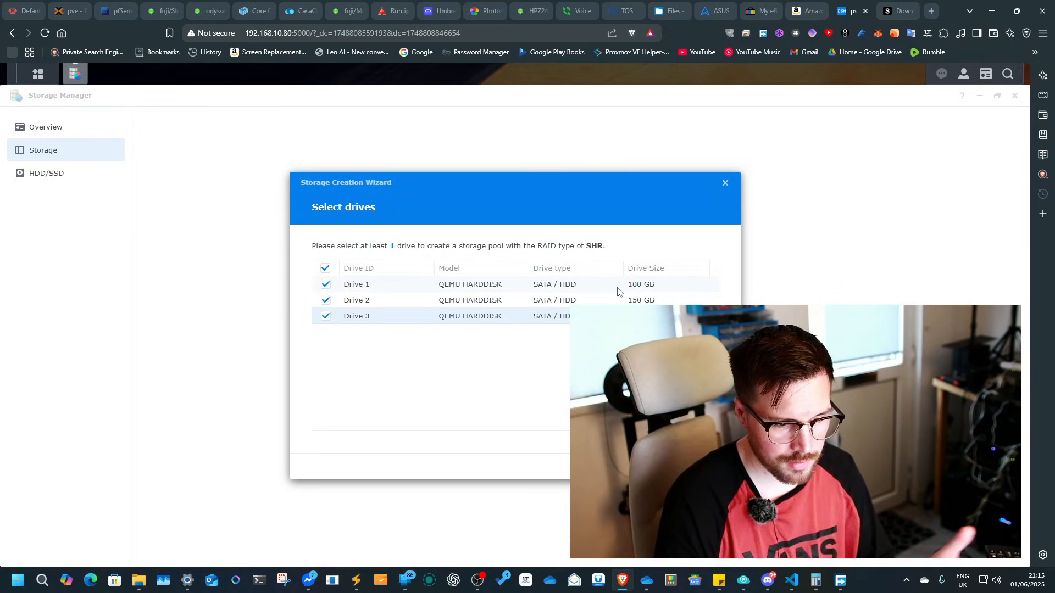
mouse_move(341, 283)
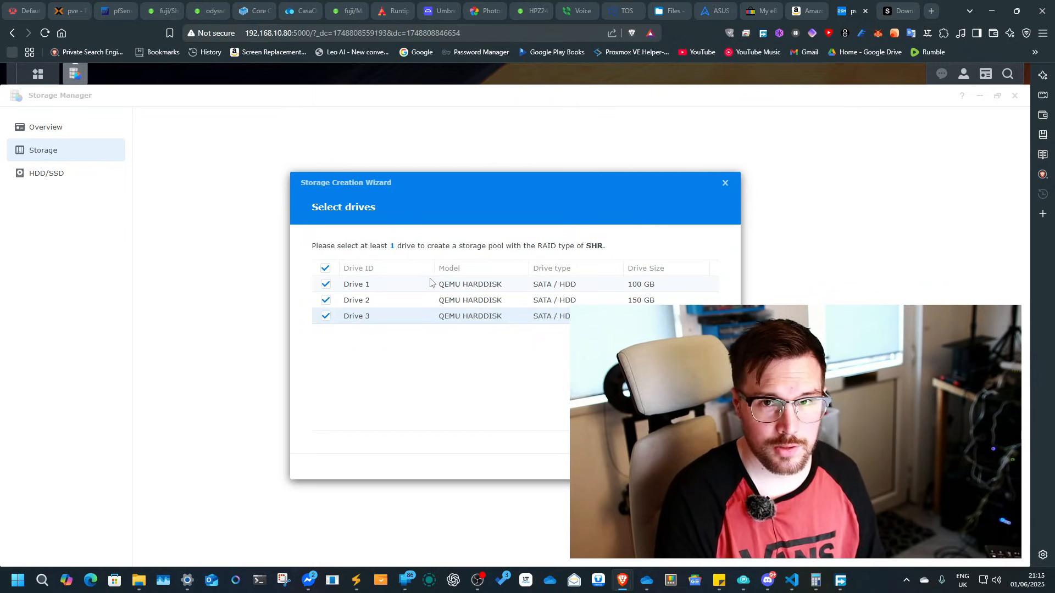
mouse_move(247, 193)
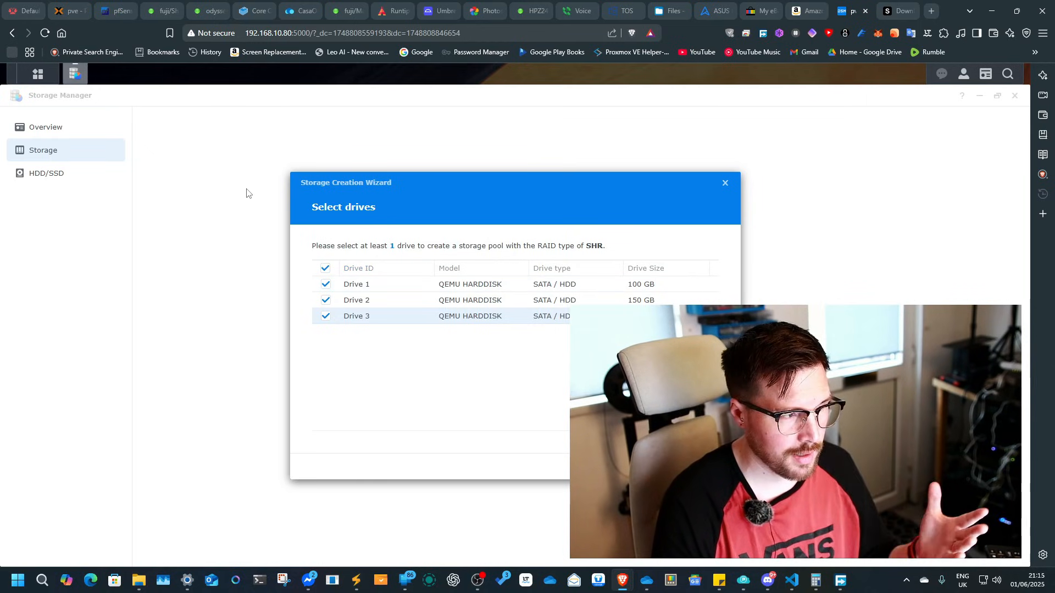